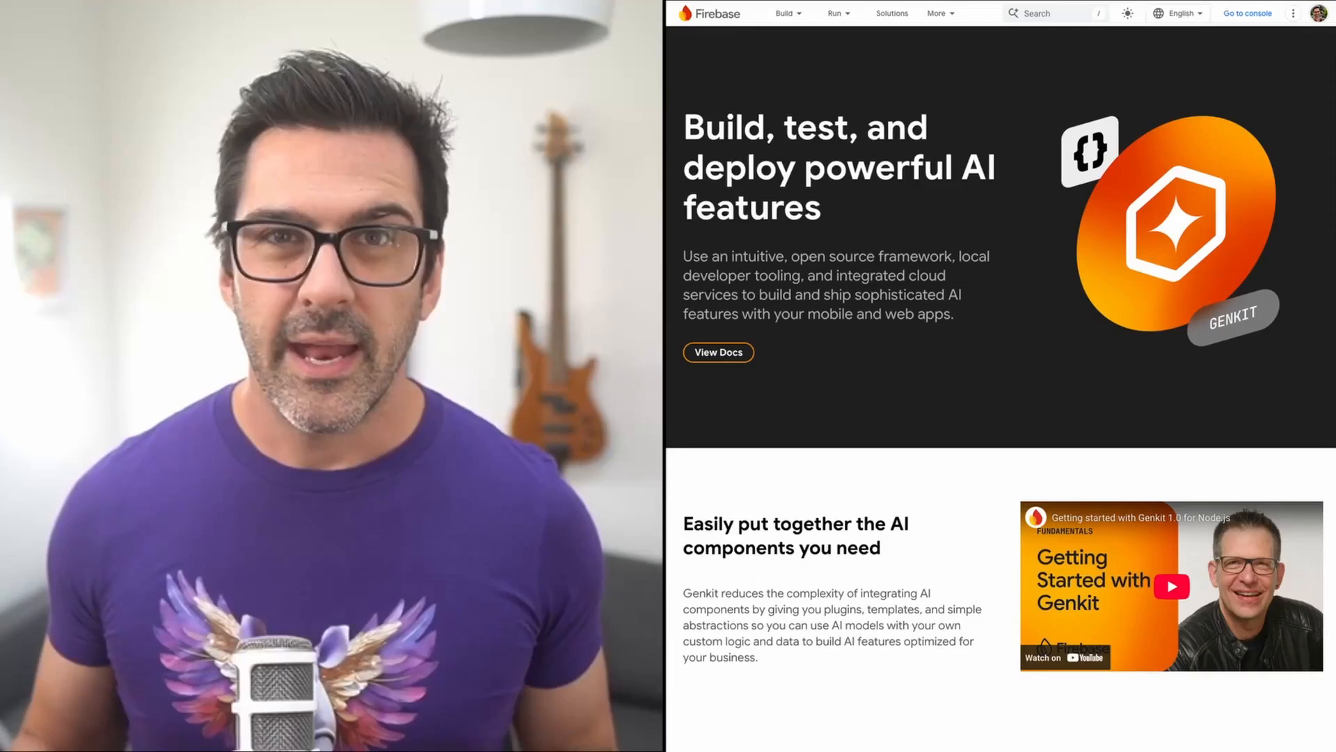
- Bring up the genkit database's Overview page with its API endpoint details
{"action": "scroll", "scroll_direction": "down", "scroll_amount": 3}
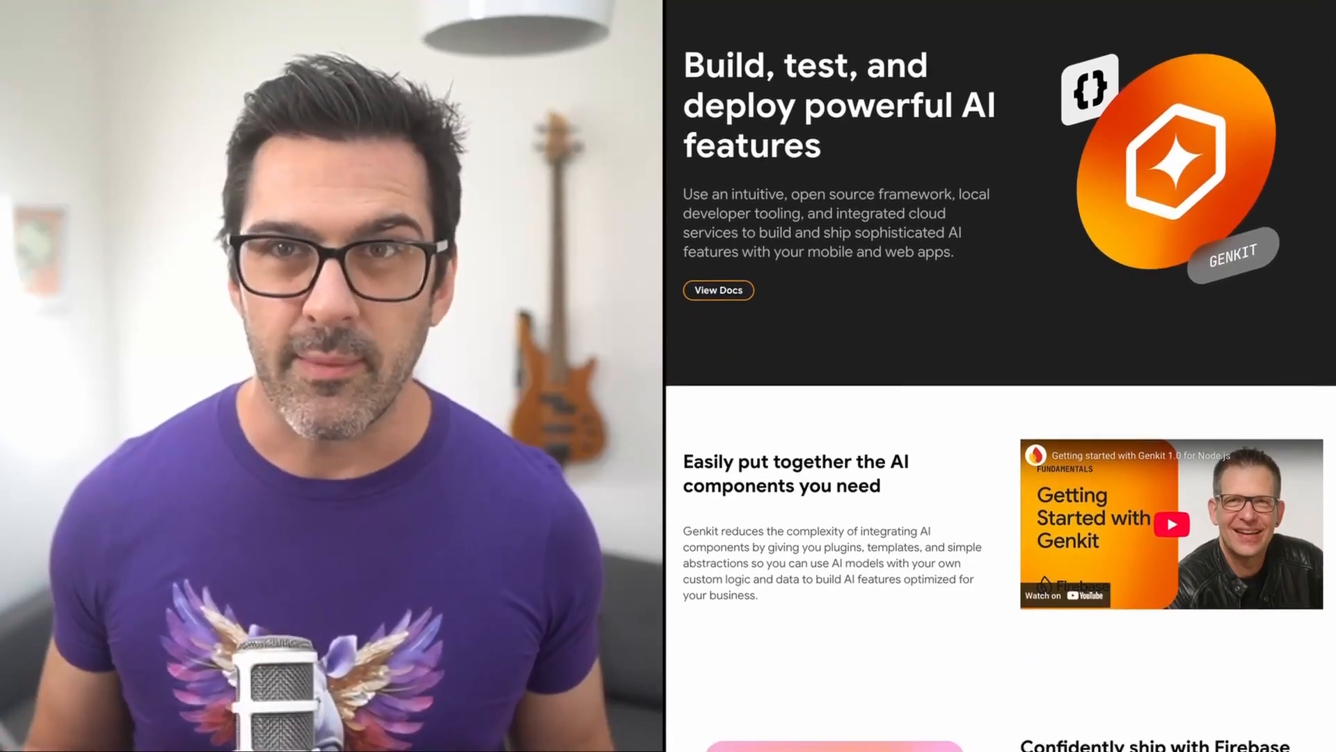
{"action": "scroll", "scroll_direction": "down", "scroll_amount": 3}
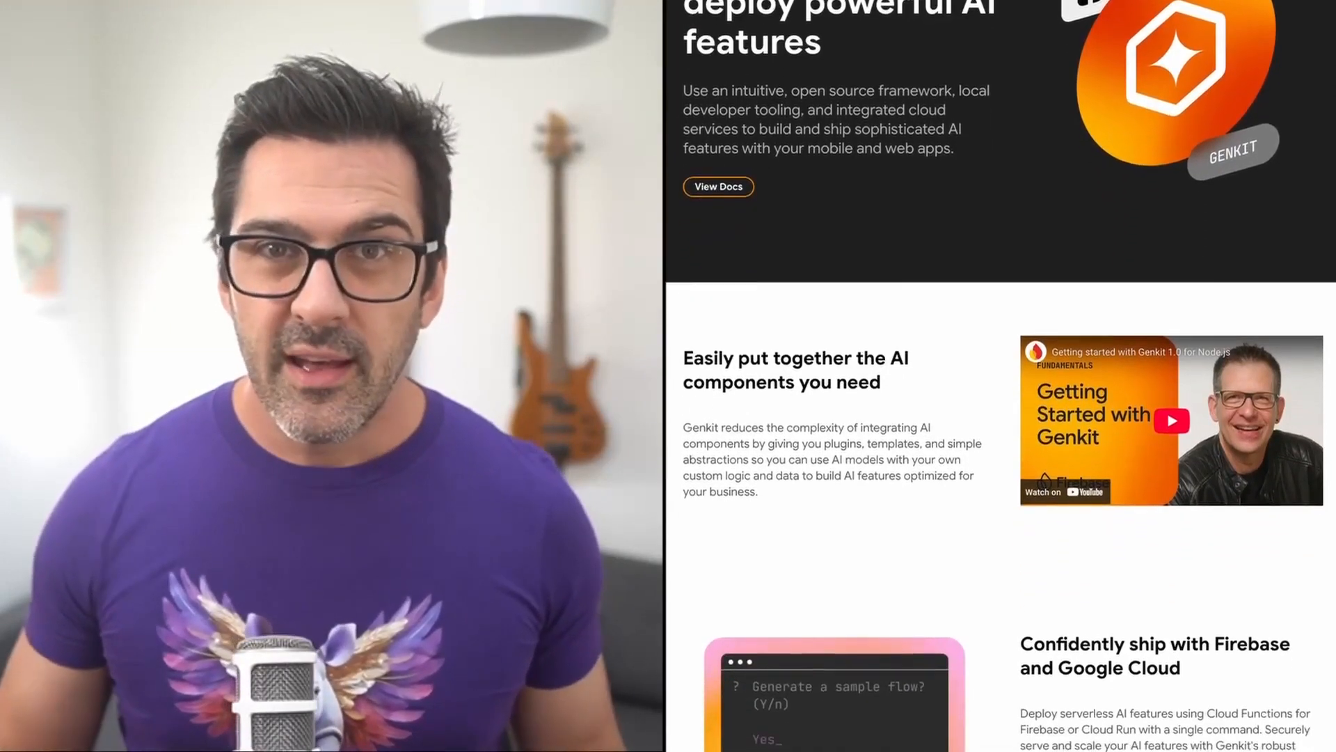
{"action": "scroll", "scroll_direction": "down", "scroll_amount": 3}
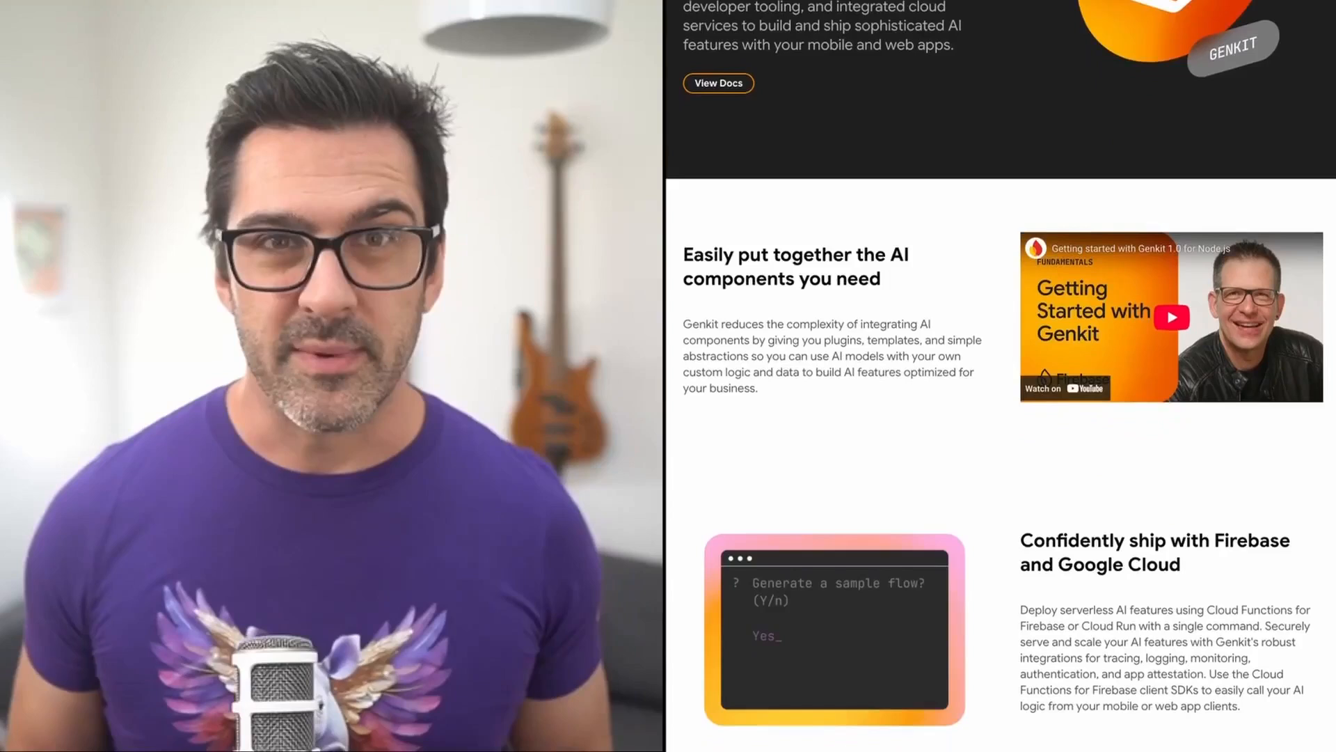
{"action": "scroll", "scroll_direction": "down", "scroll_amount": 3}
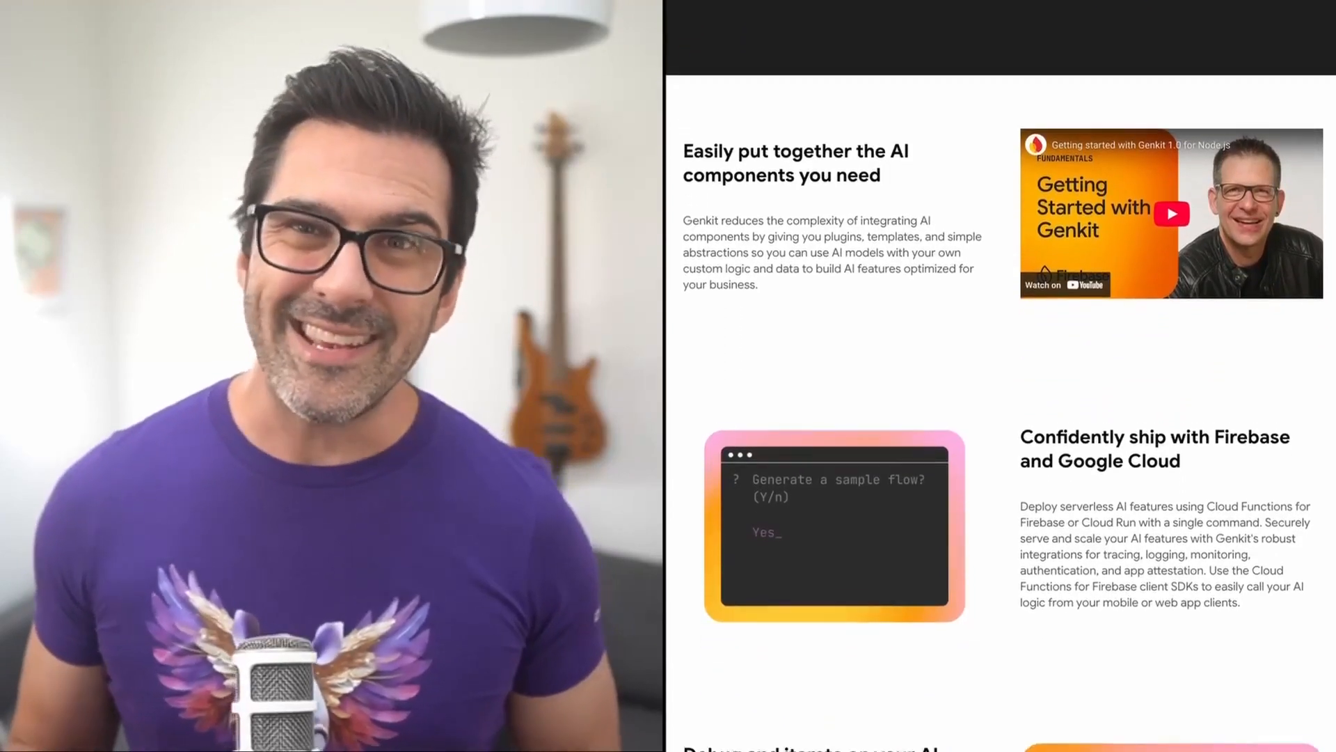
{"action": "scroll", "scroll_direction": "down", "scroll_amount": 3}
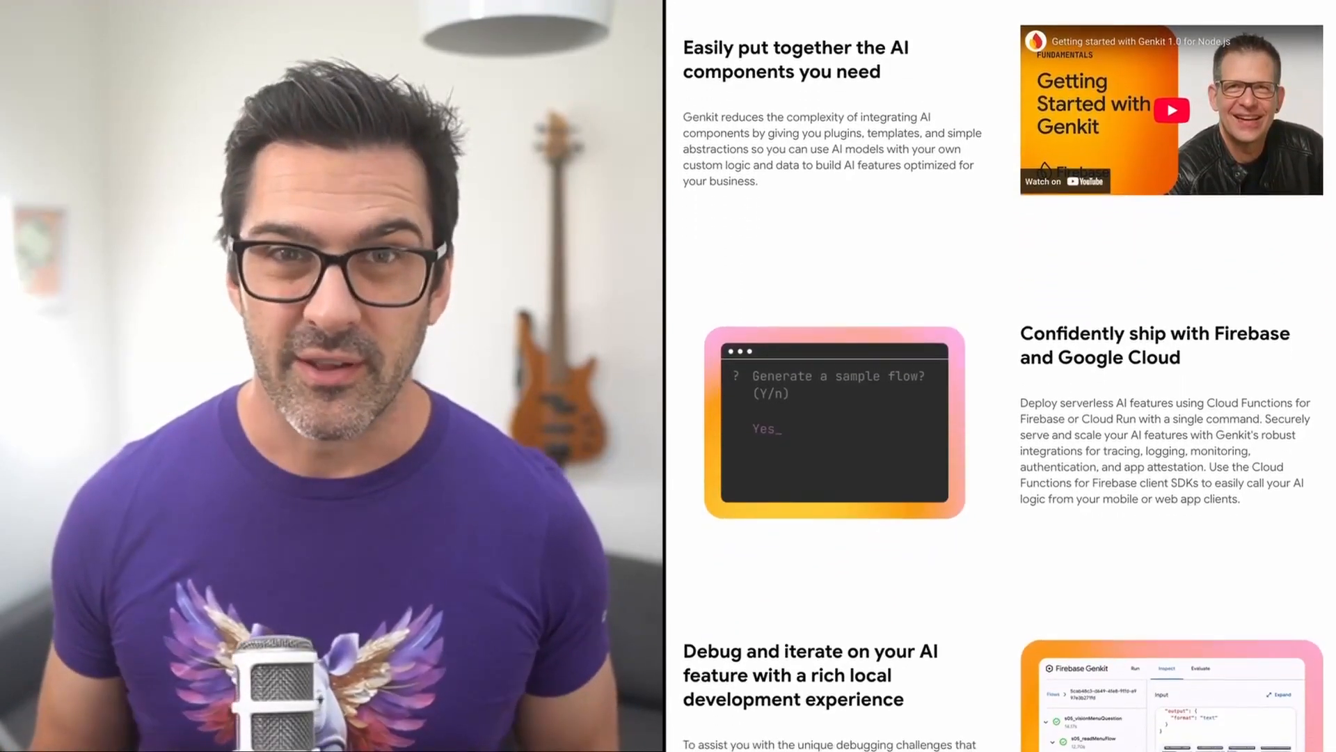
{"action": "scroll", "scroll_direction": "down", "scroll_amount": 3}
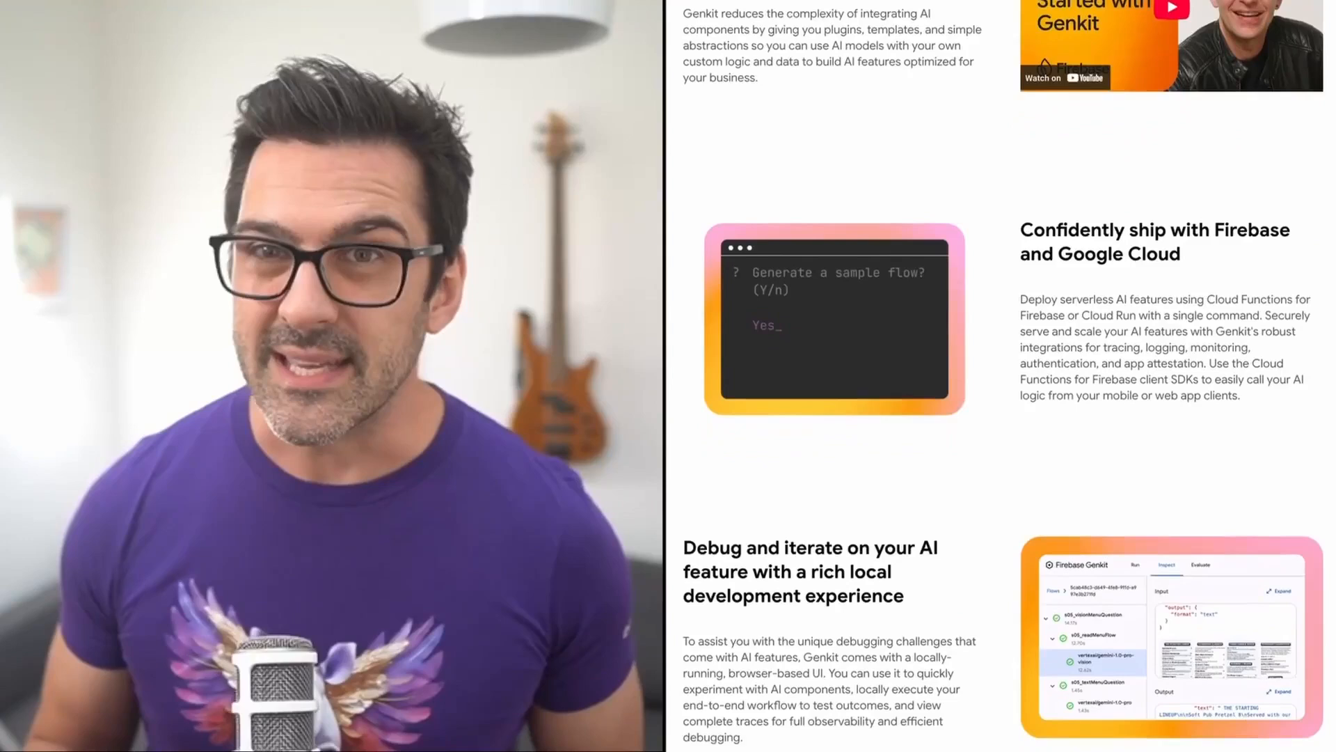
{"action": "scroll", "scroll_direction": "down", "scroll_amount": 3}
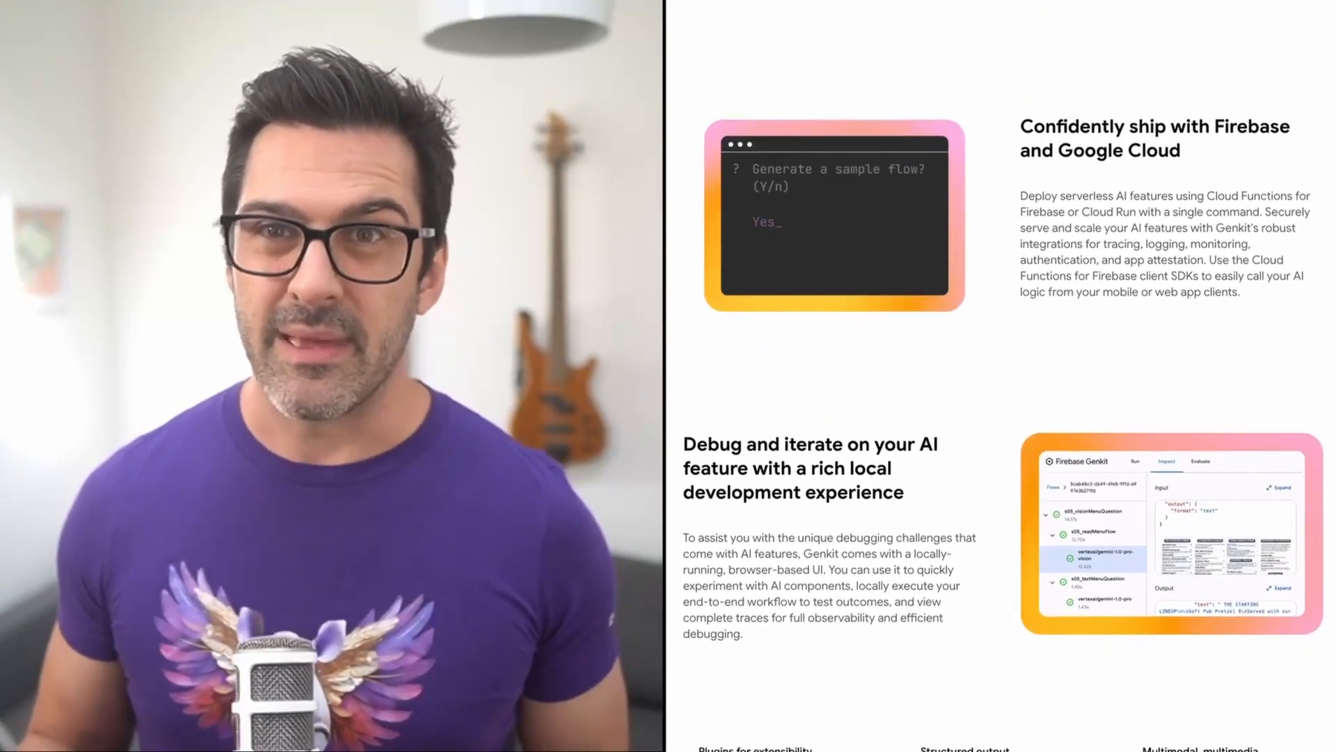
{"action": "scroll", "scroll_direction": "down", "scroll_amount": 3}
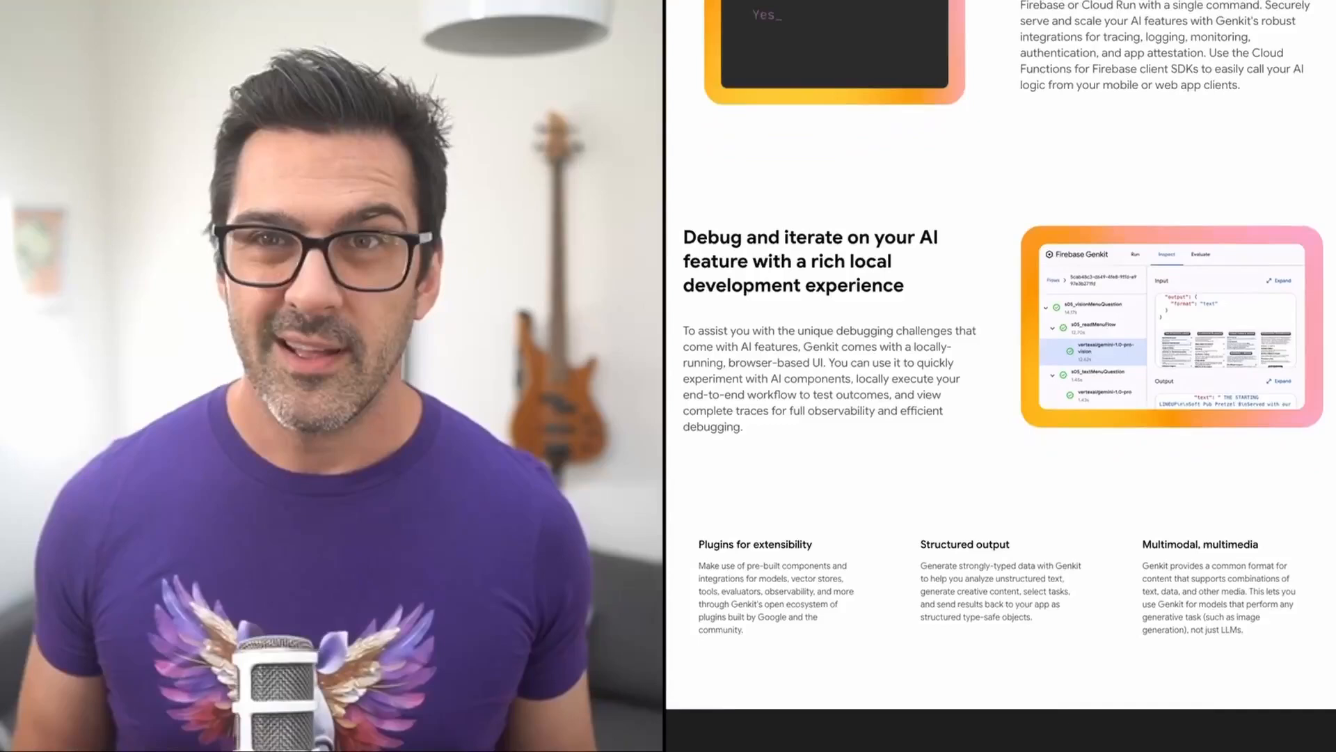
{"action": "scroll", "scroll_direction": "down", "scroll_amount": 3}
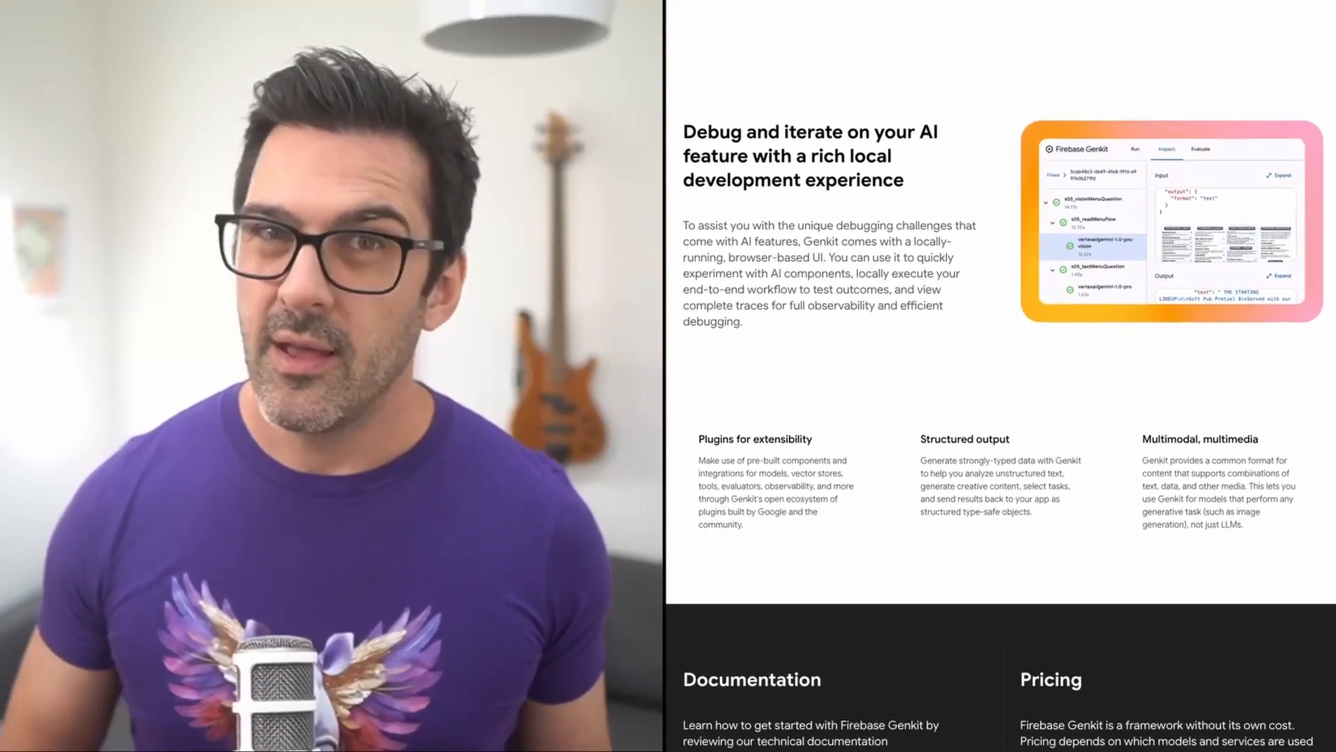
{"action": "scroll", "scroll_direction": "down", "scroll_amount": 3}
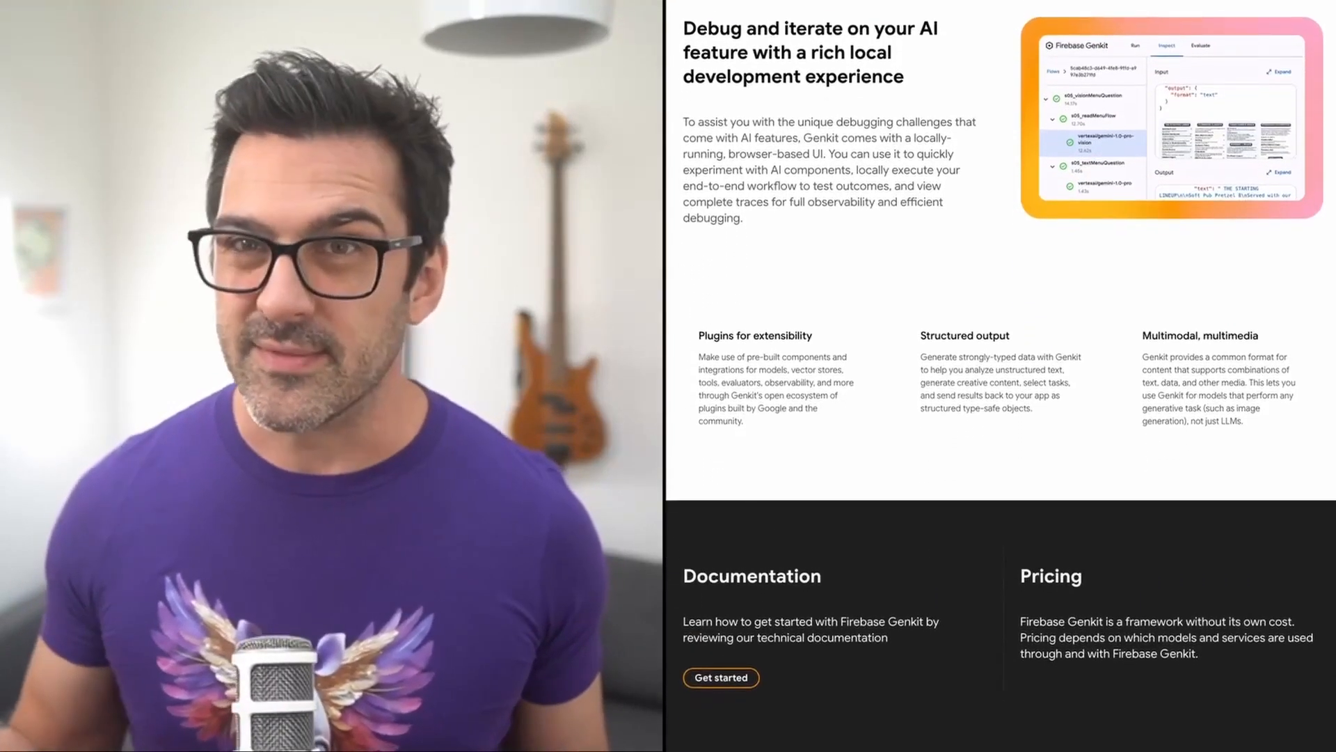
{"action": "scroll", "scroll_direction": "down", "scroll_amount": 3}
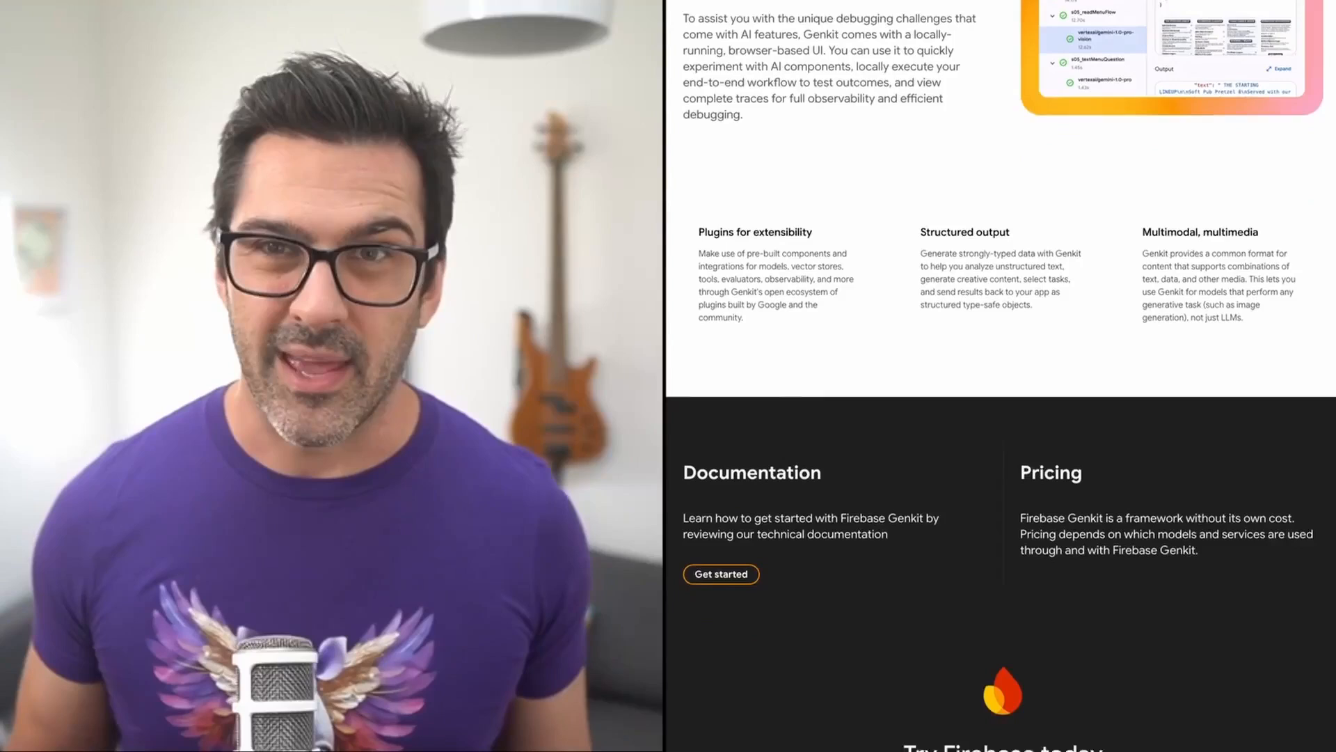
{"action": "scroll", "scroll_direction": "down", "scroll_amount": 3}
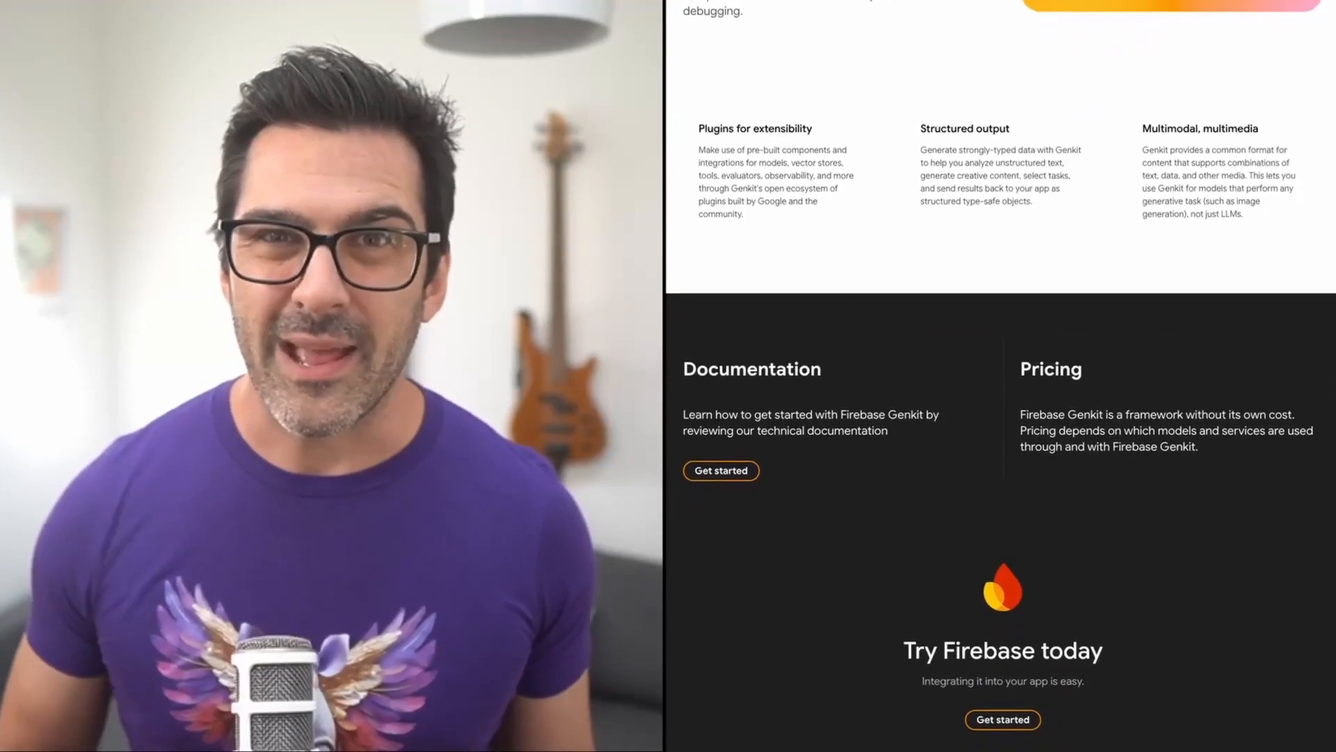
{"action": "scroll", "scroll_direction": "down", "scroll_amount": 3}
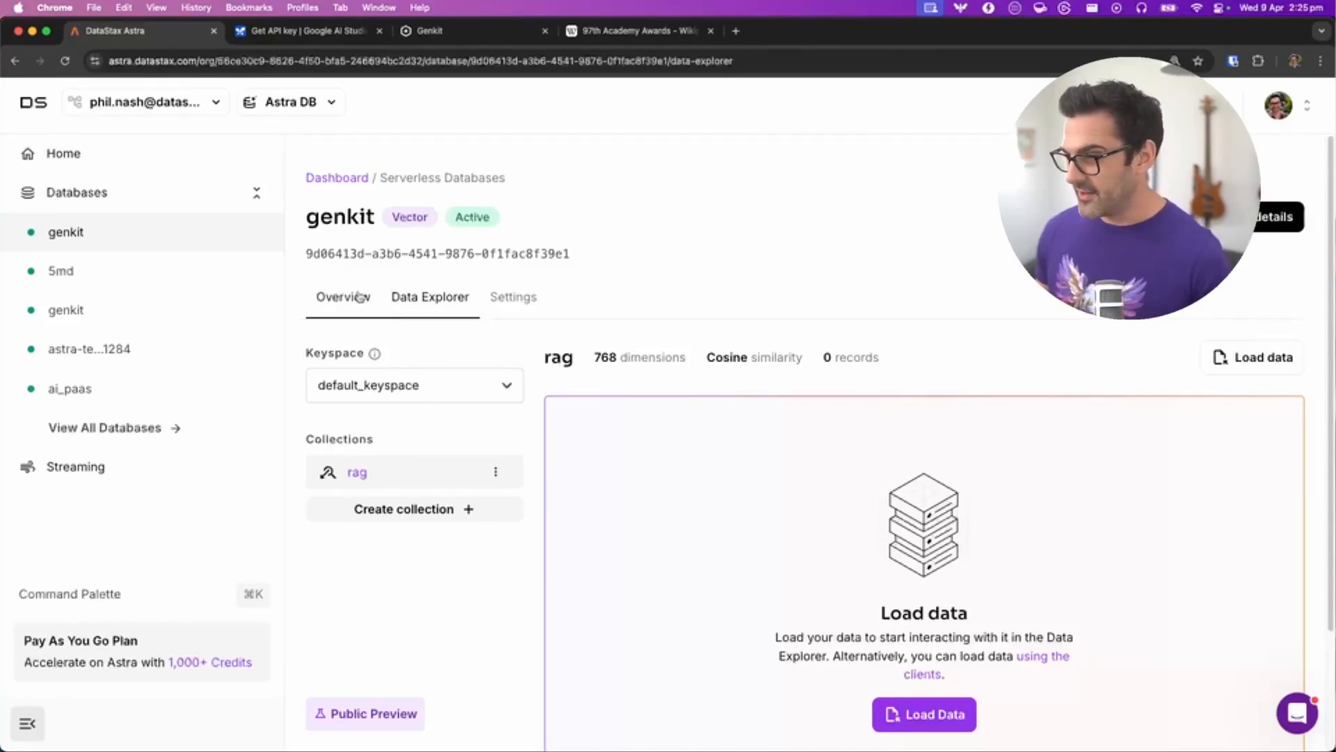
{"action": "left_click", "coordinate": [342, 297]}
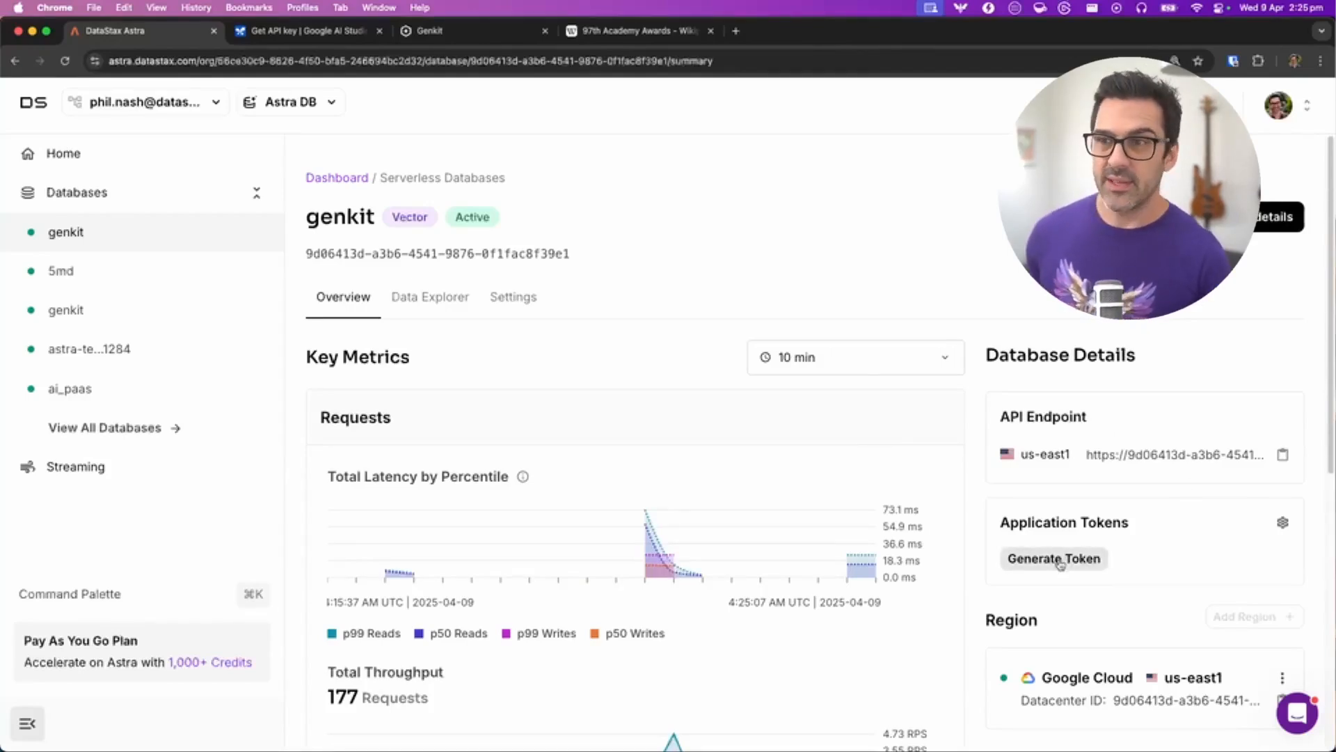
- Generate a new application token for the genkit database
{"action": "left_click", "coordinate": [307, 31]}
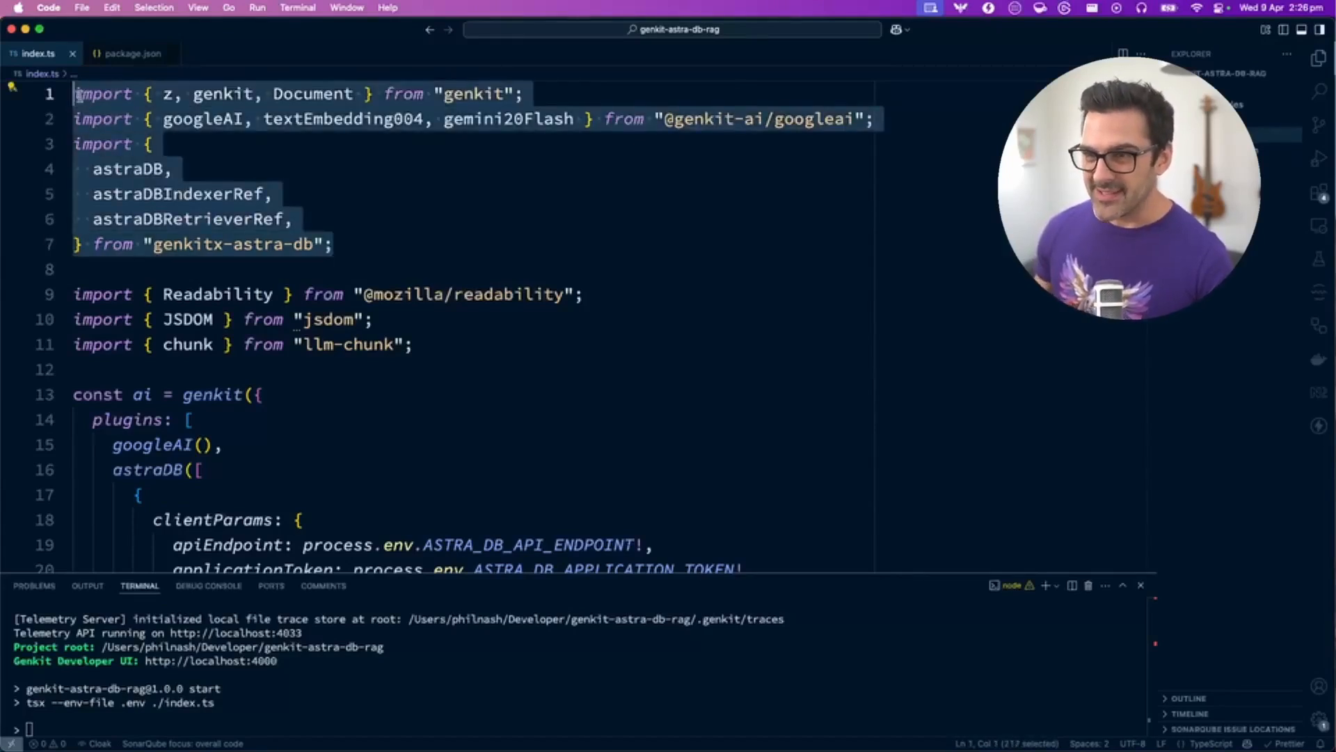
{"action": "double_click", "coordinate": [211, 394]}
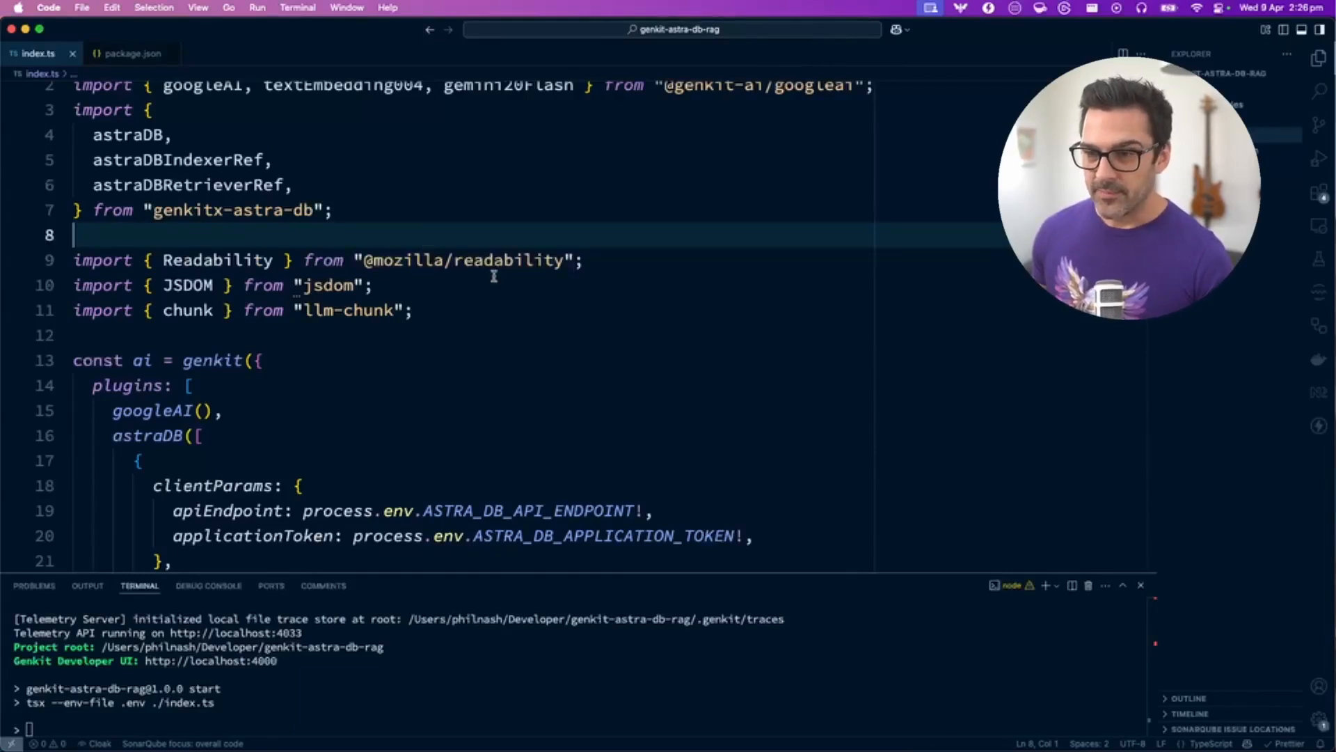
{"action": "scroll", "scroll_direction": "down", "scroll_amount": 3}
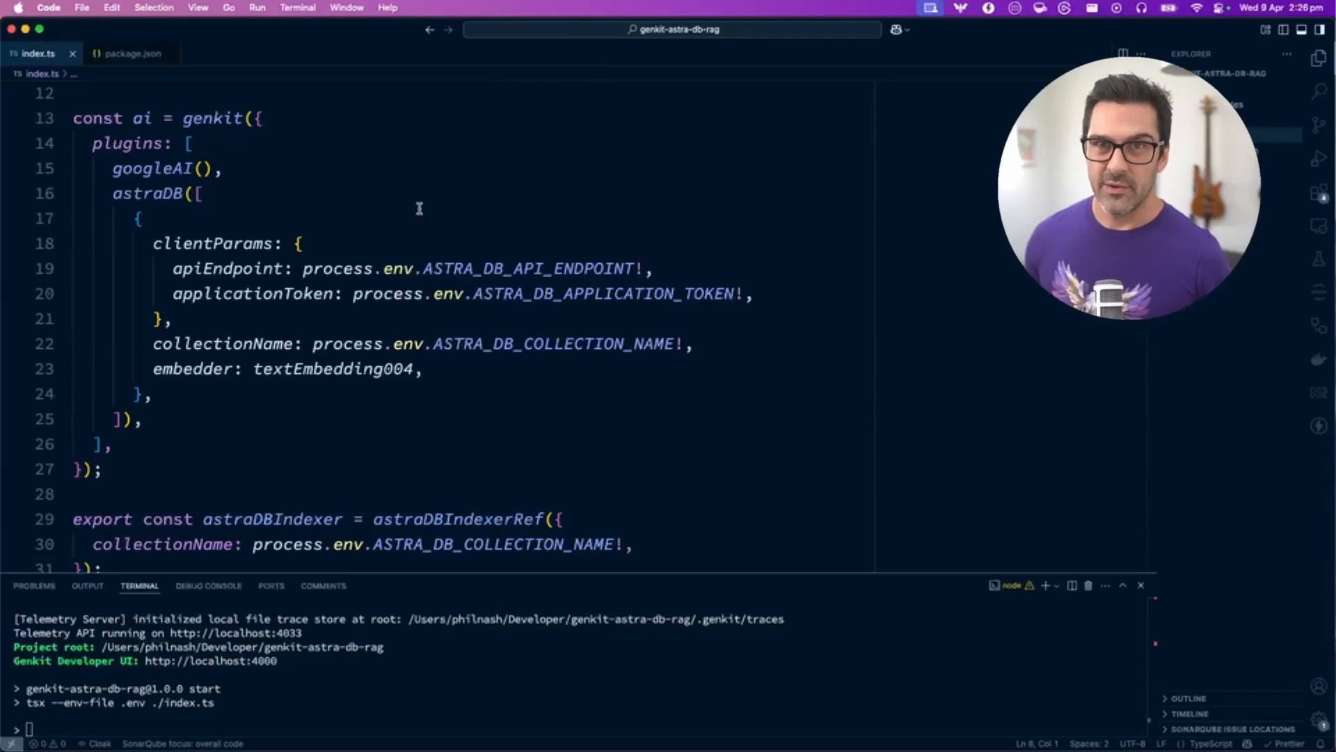
{"action": "double_click", "coordinate": [142, 117]}
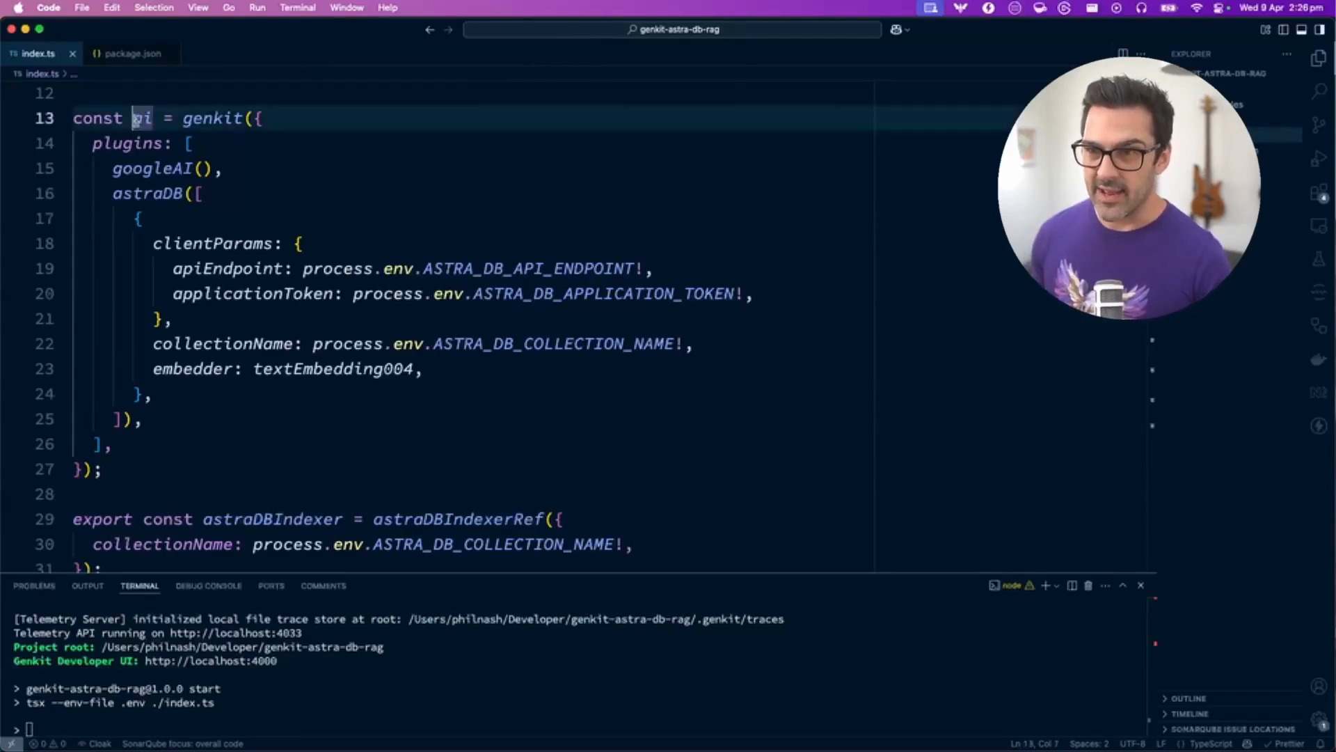
{"action": "double_click", "coordinate": [212, 118]}
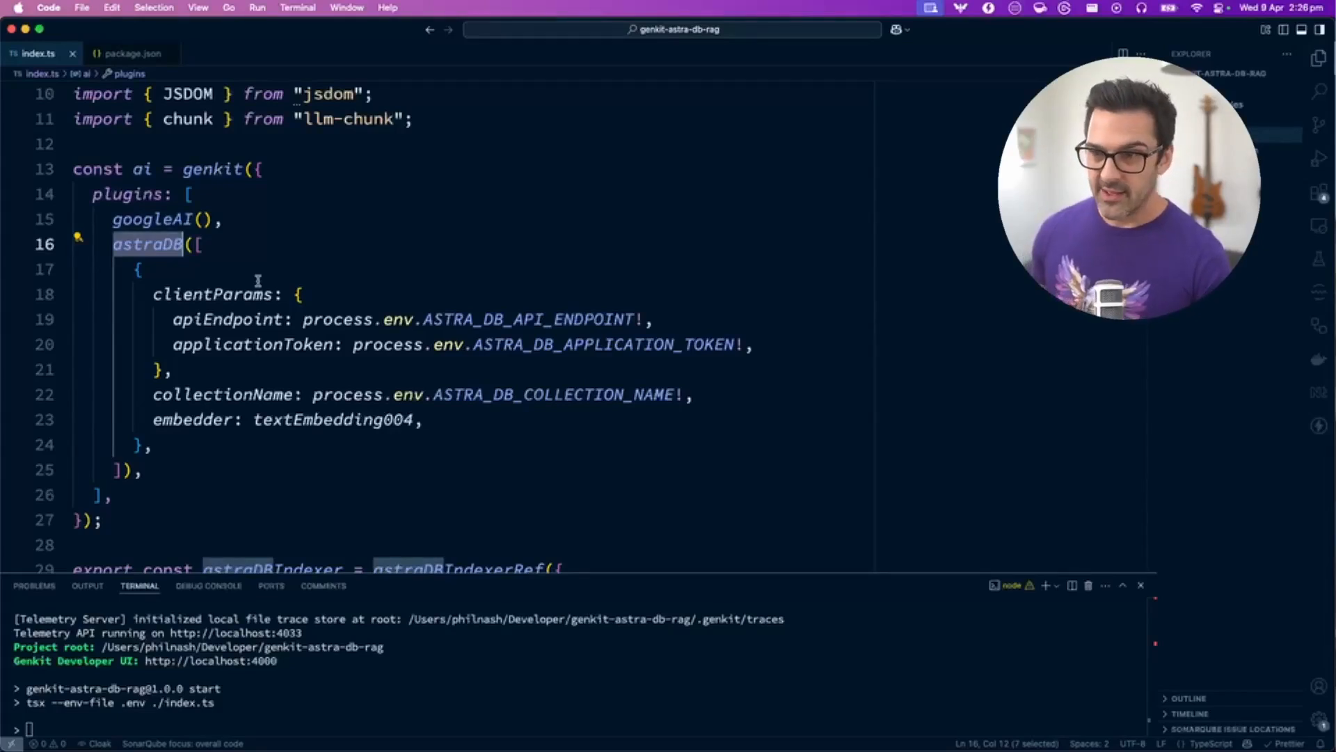
{"action": "double_click", "coordinate": [212, 294]}
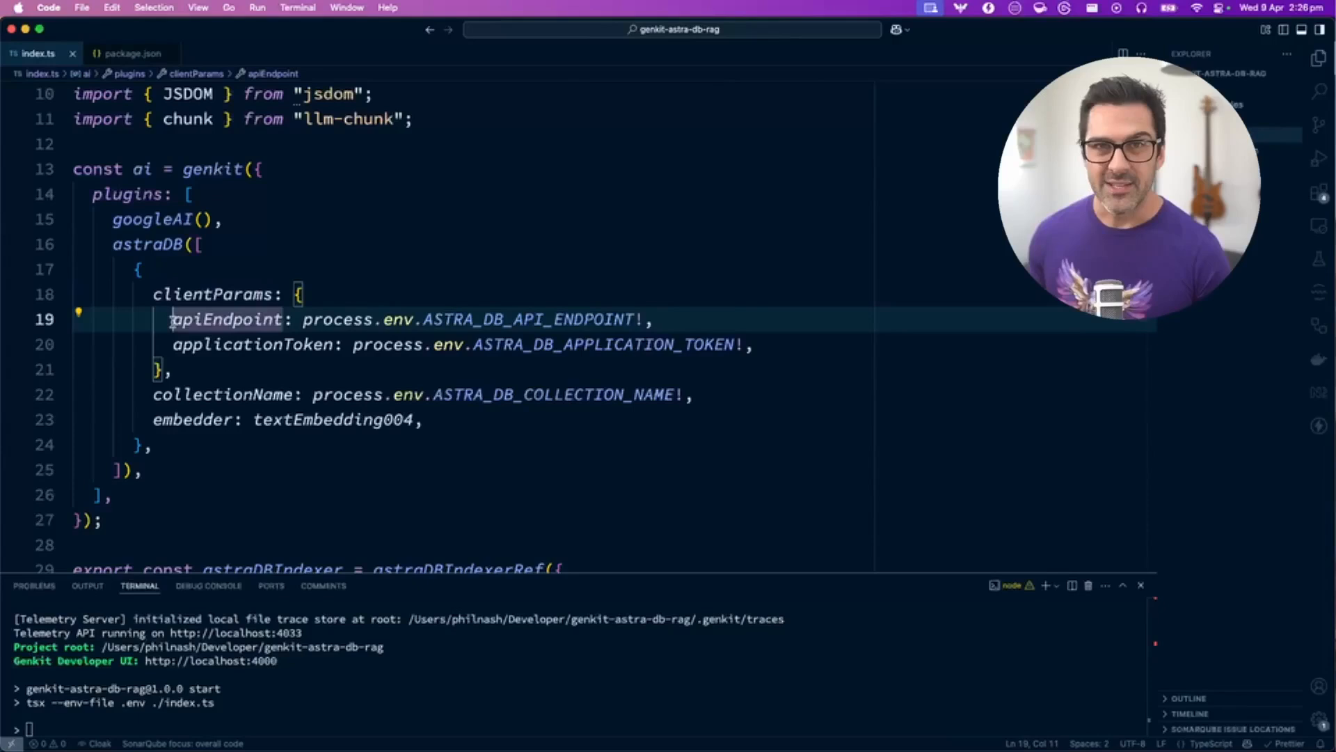
{"action": "double_click", "coordinate": [227, 318]}
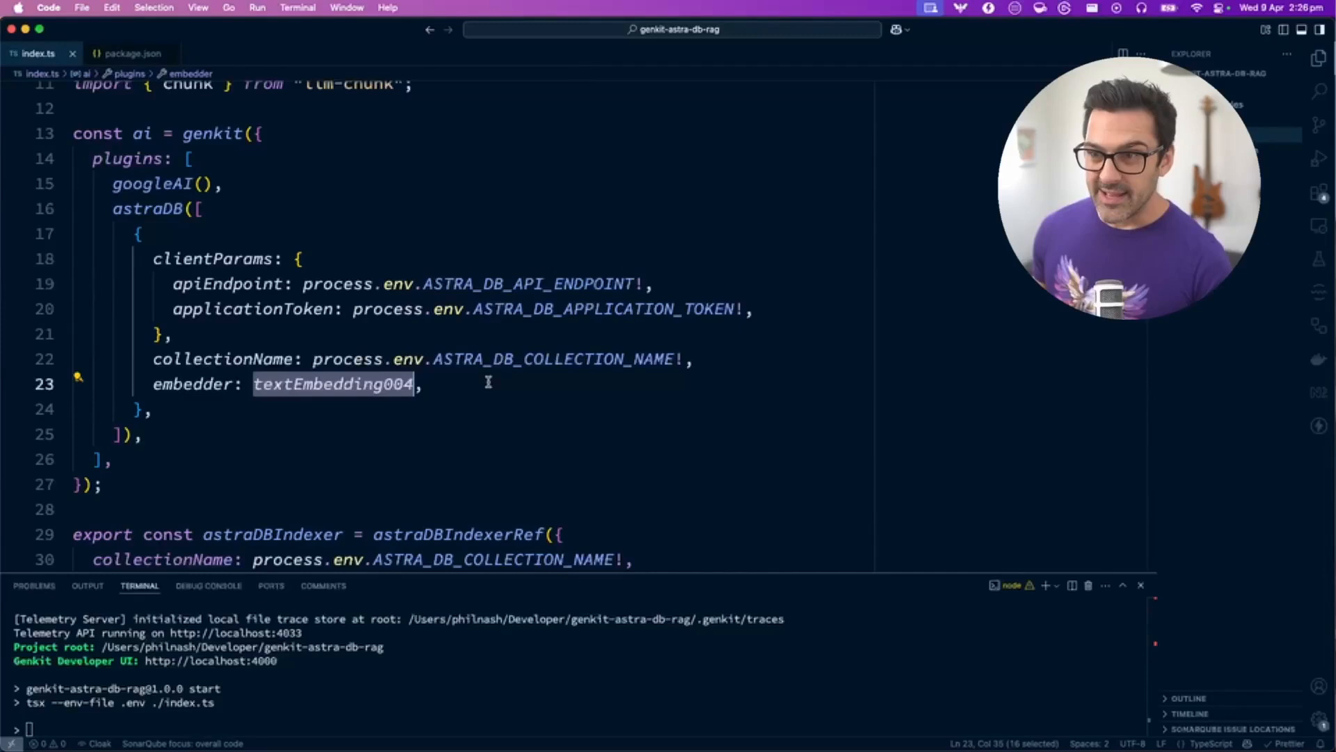
{"action": "scroll", "scroll_direction": "down", "scroll_amount": 3}
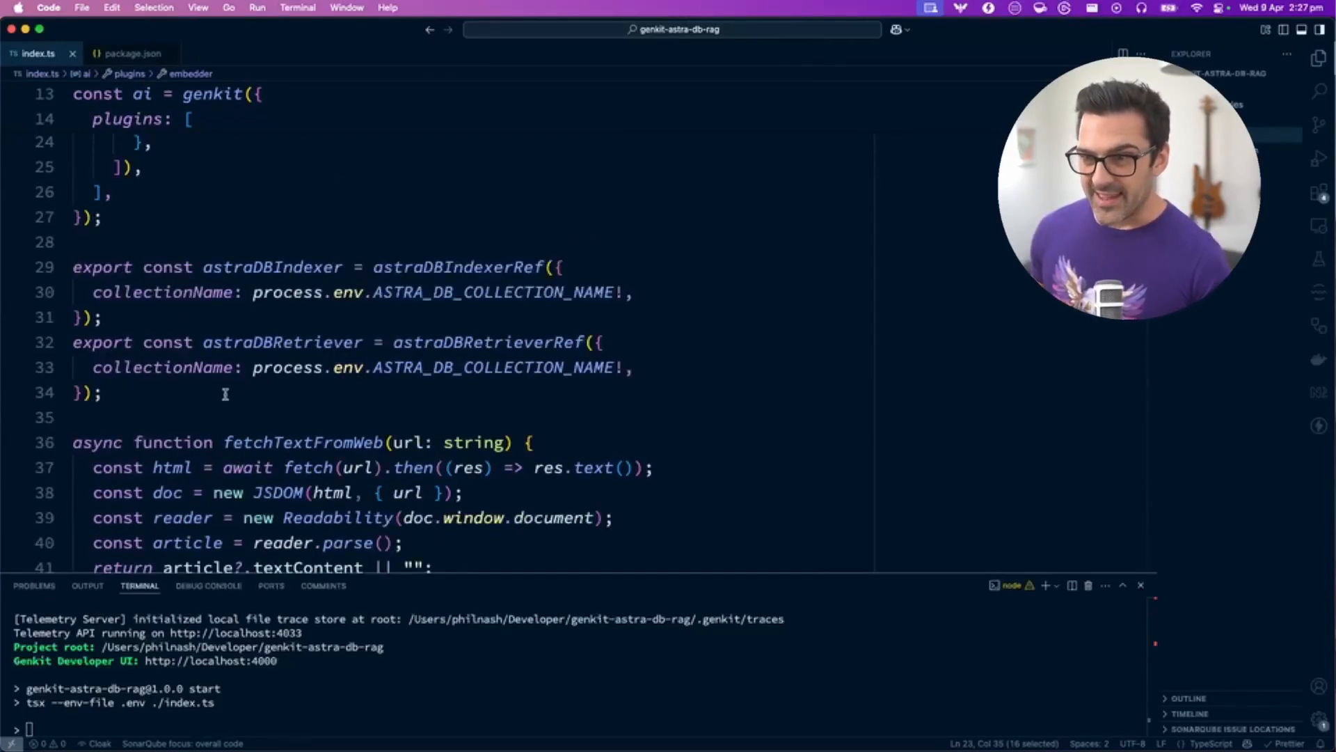
{"action": "left_click", "coordinate": [294, 341]}
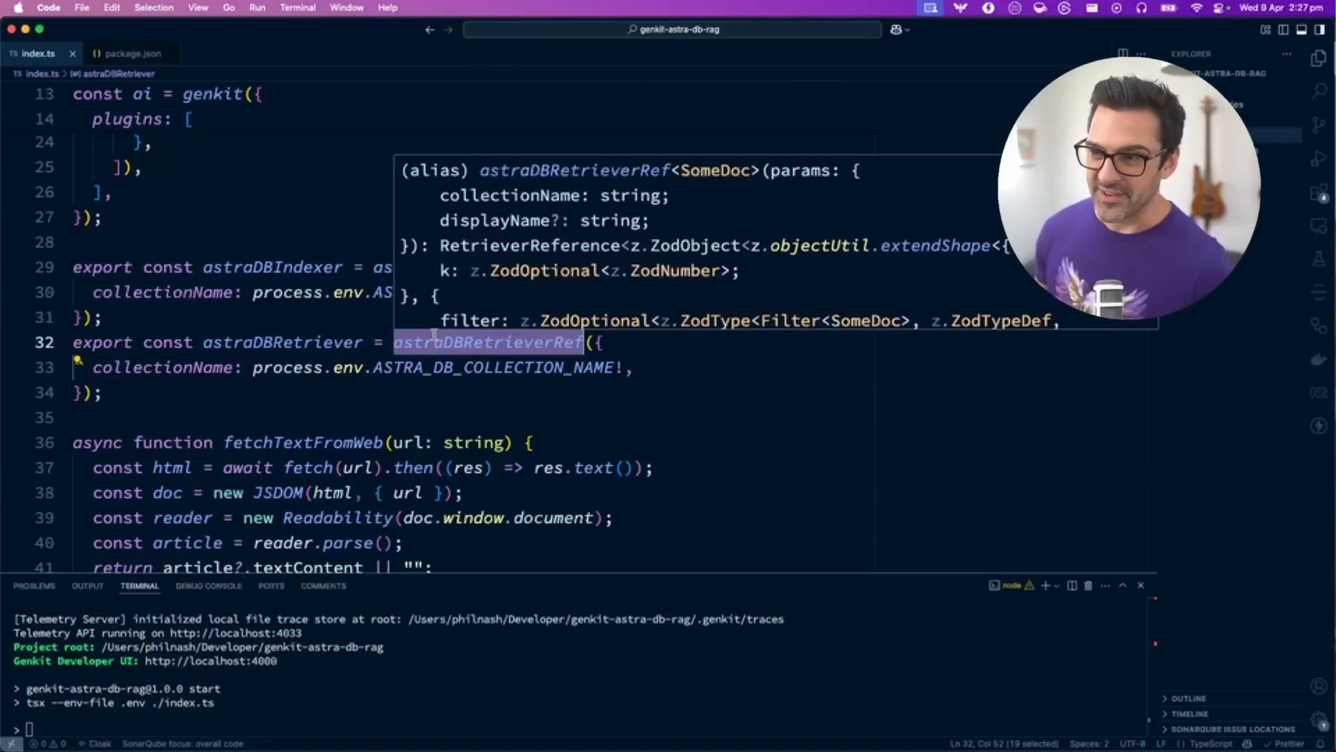
{"action": "left_click", "coordinate": [348, 392]}
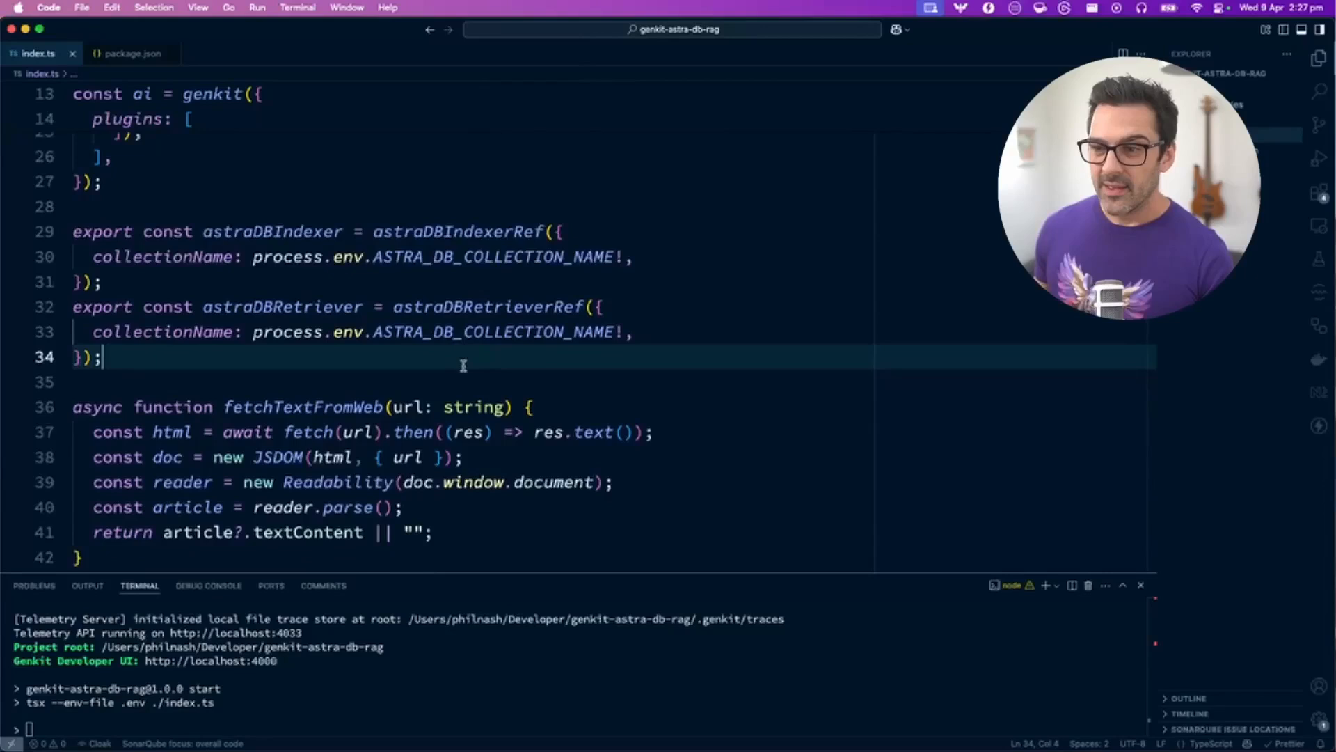
{"action": "scroll", "scroll_direction": "down", "scroll_amount": 3}
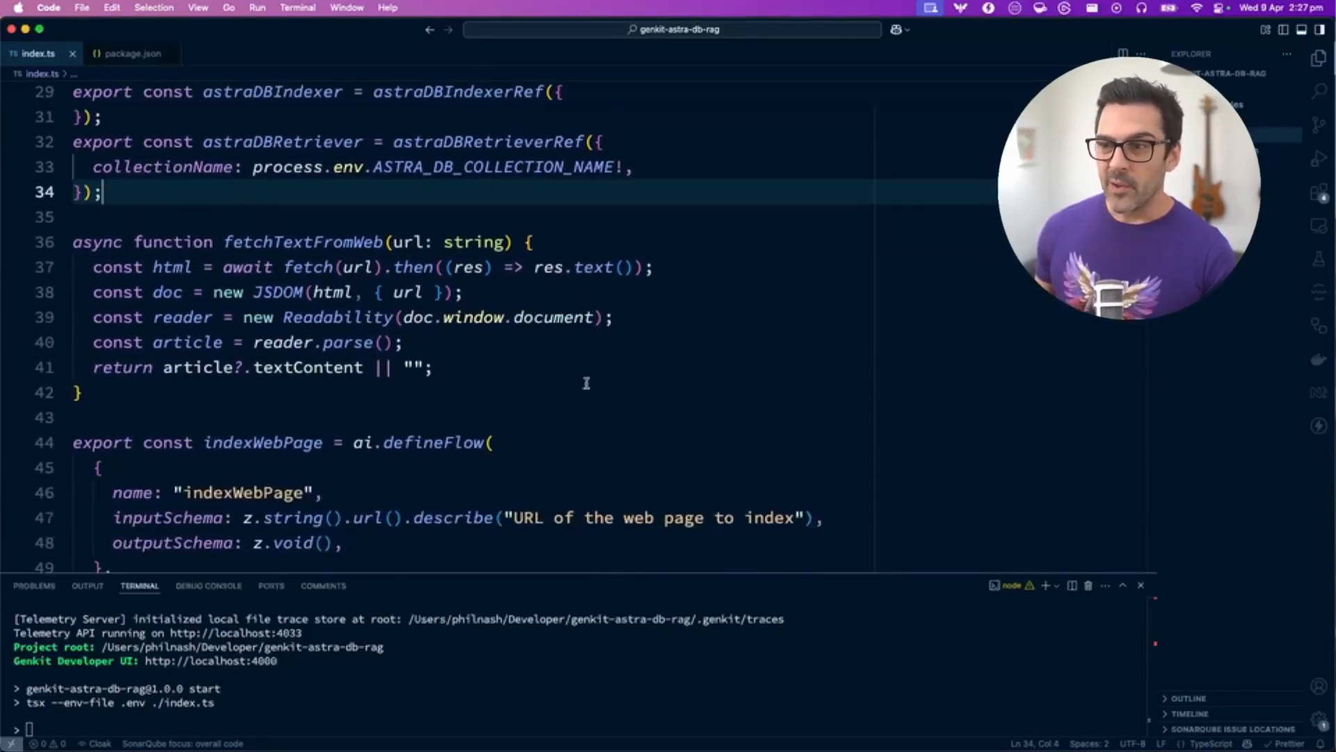
{"action": "scroll", "scroll_direction": "down", "scroll_amount": 3}
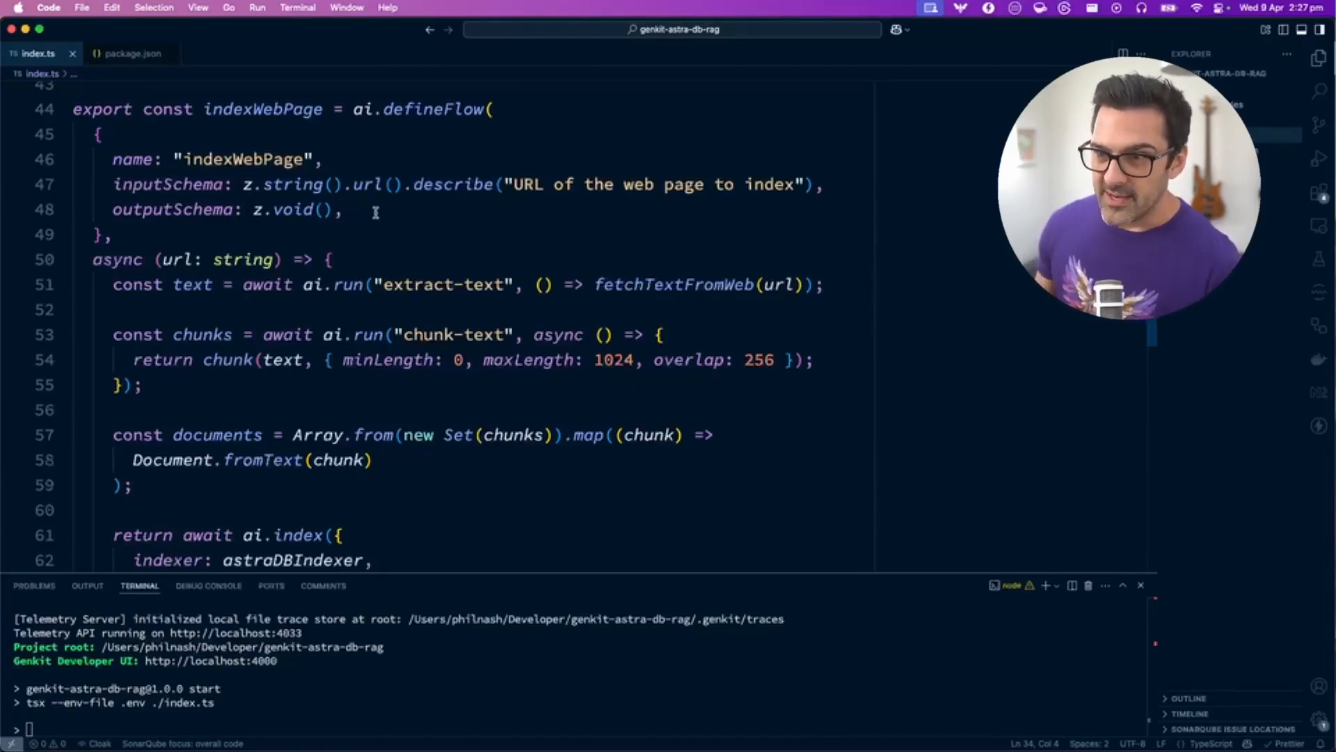
{"action": "double_click", "coordinate": [172, 209]}
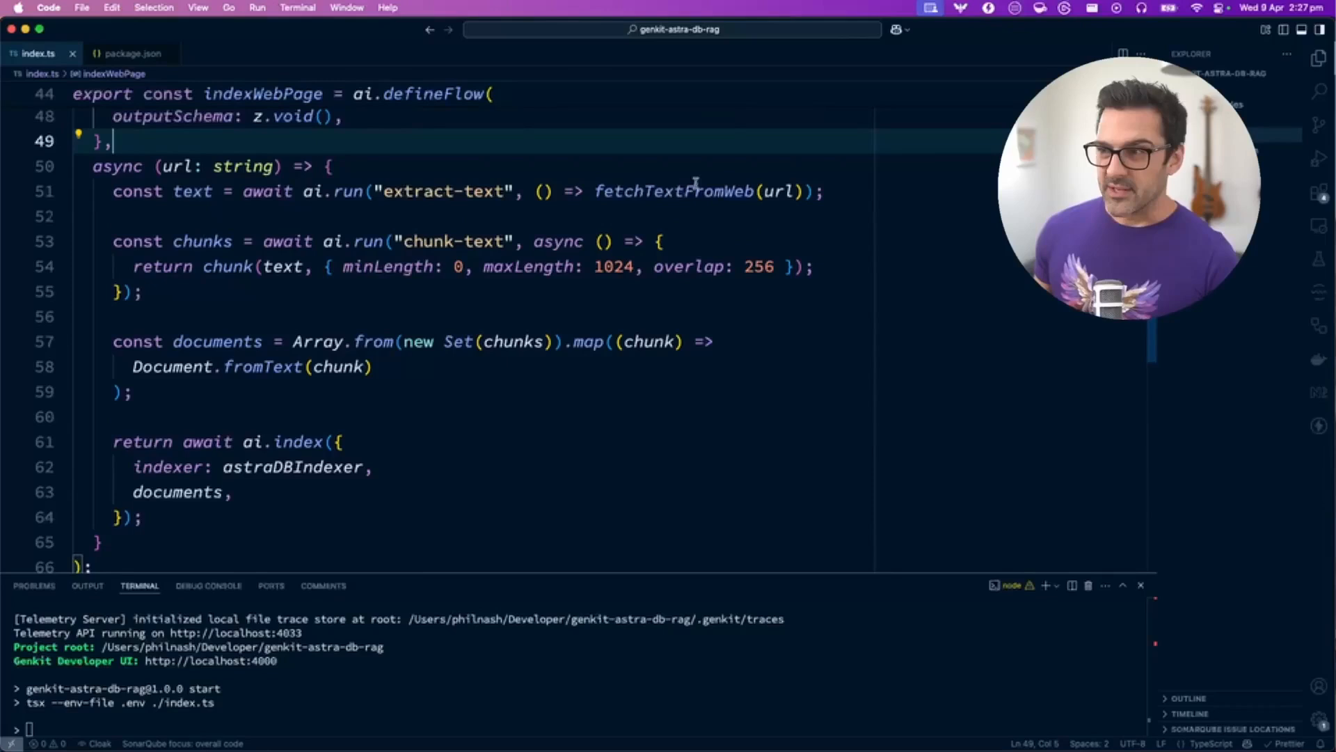
{"action": "double_click", "coordinate": [672, 190]}
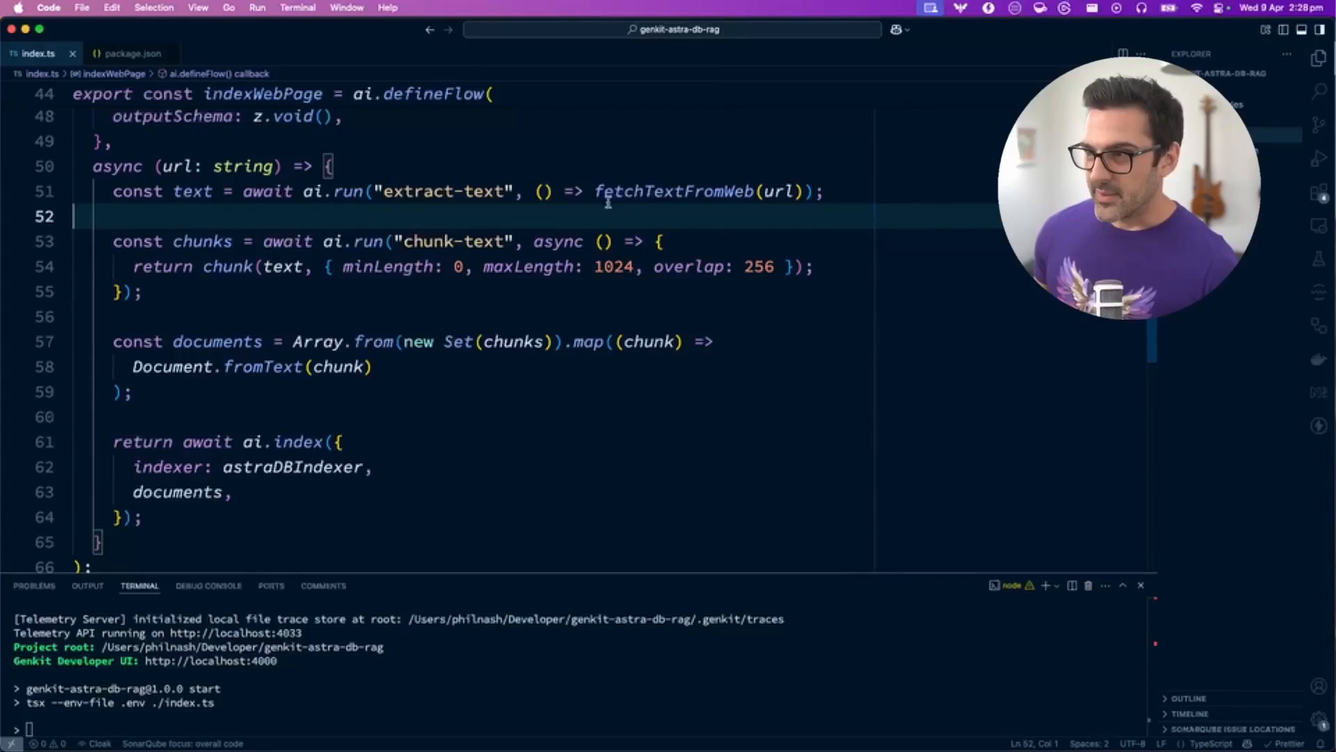
{"action": "left_click_drag", "start_coordinate": [113, 242], "coordinate": [145, 292]}
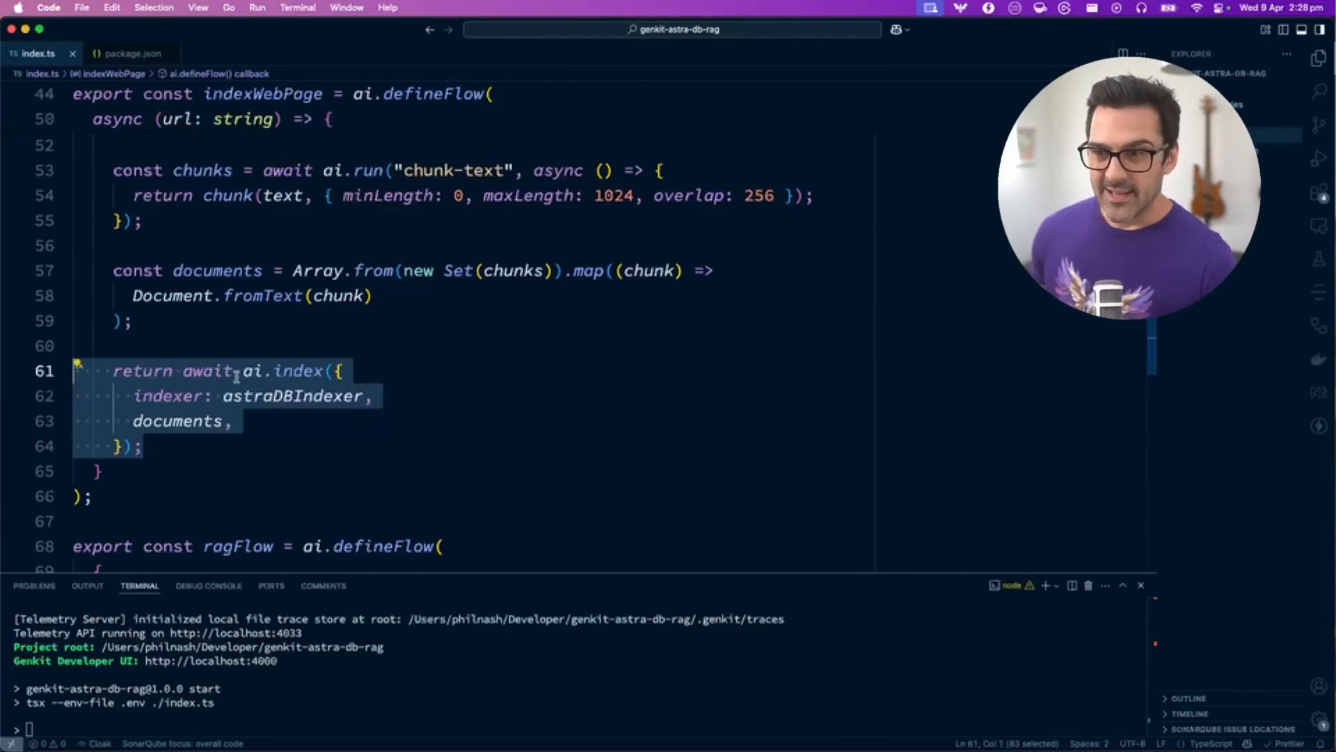
{"action": "mouse_move", "coordinate": [294, 371]}
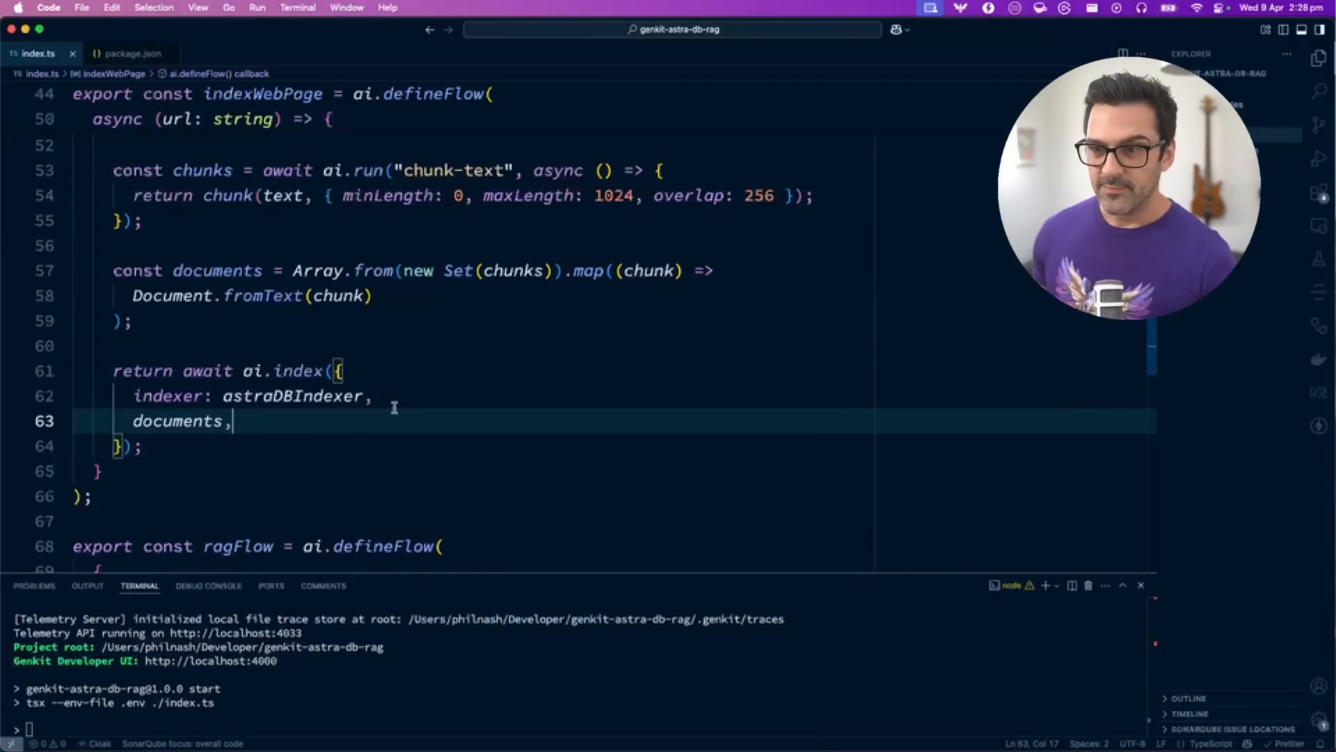
{"action": "scroll", "scroll_direction": "down", "scroll_amount": 3}
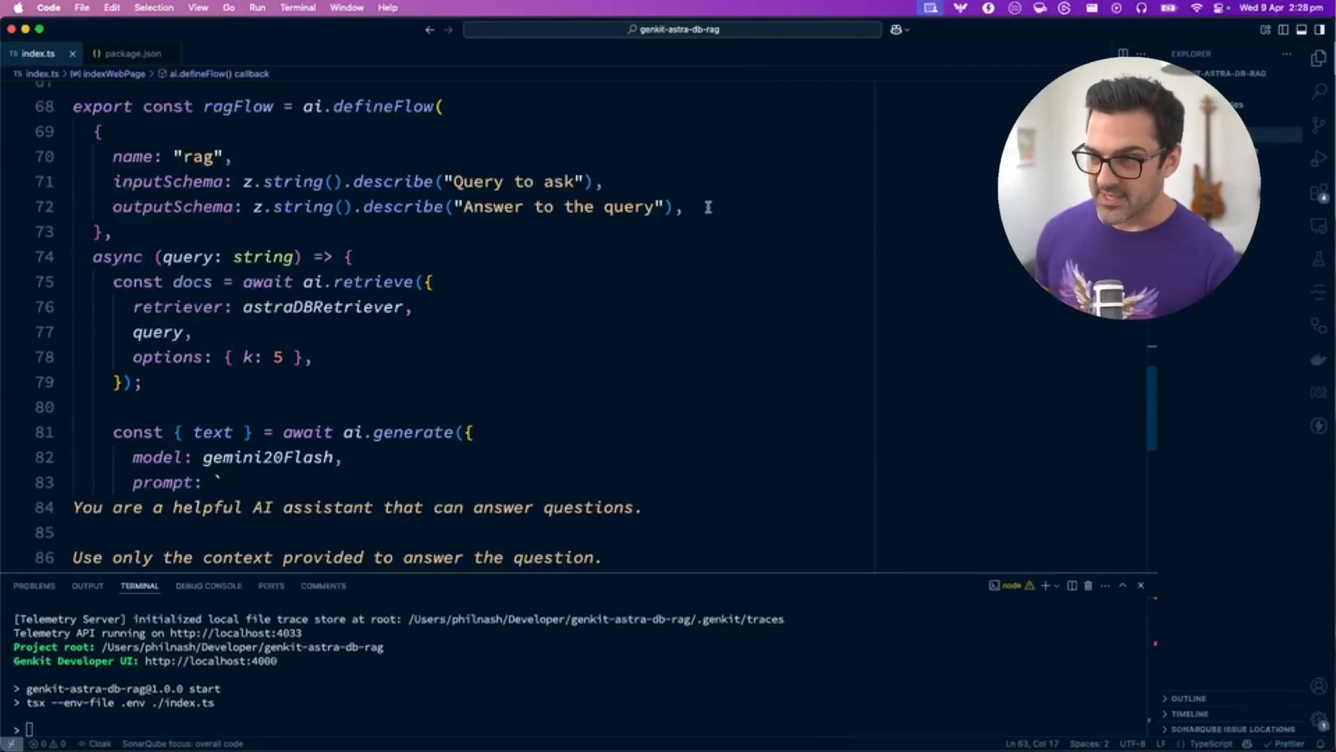
{"action": "left_click_drag", "start_coordinate": [112, 181], "coordinate": [683, 206]}
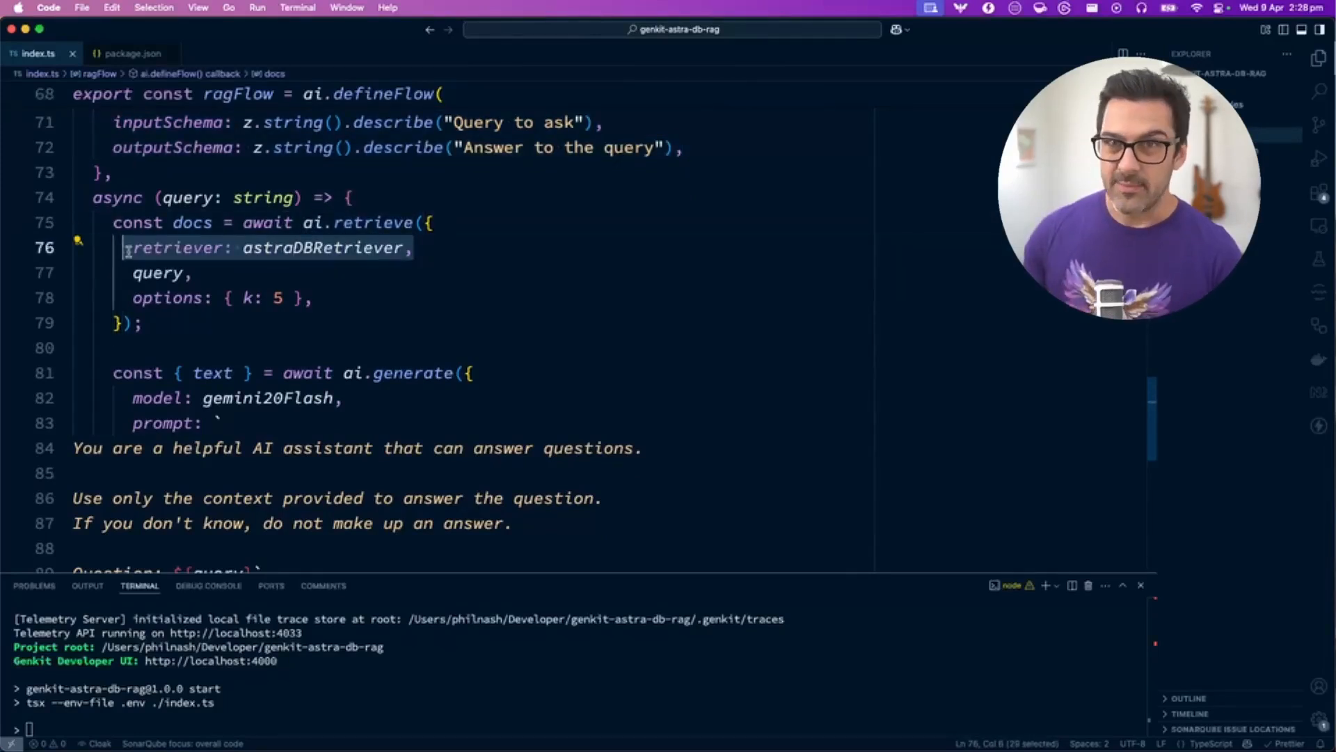
{"action": "double_click", "coordinate": [158, 272]}
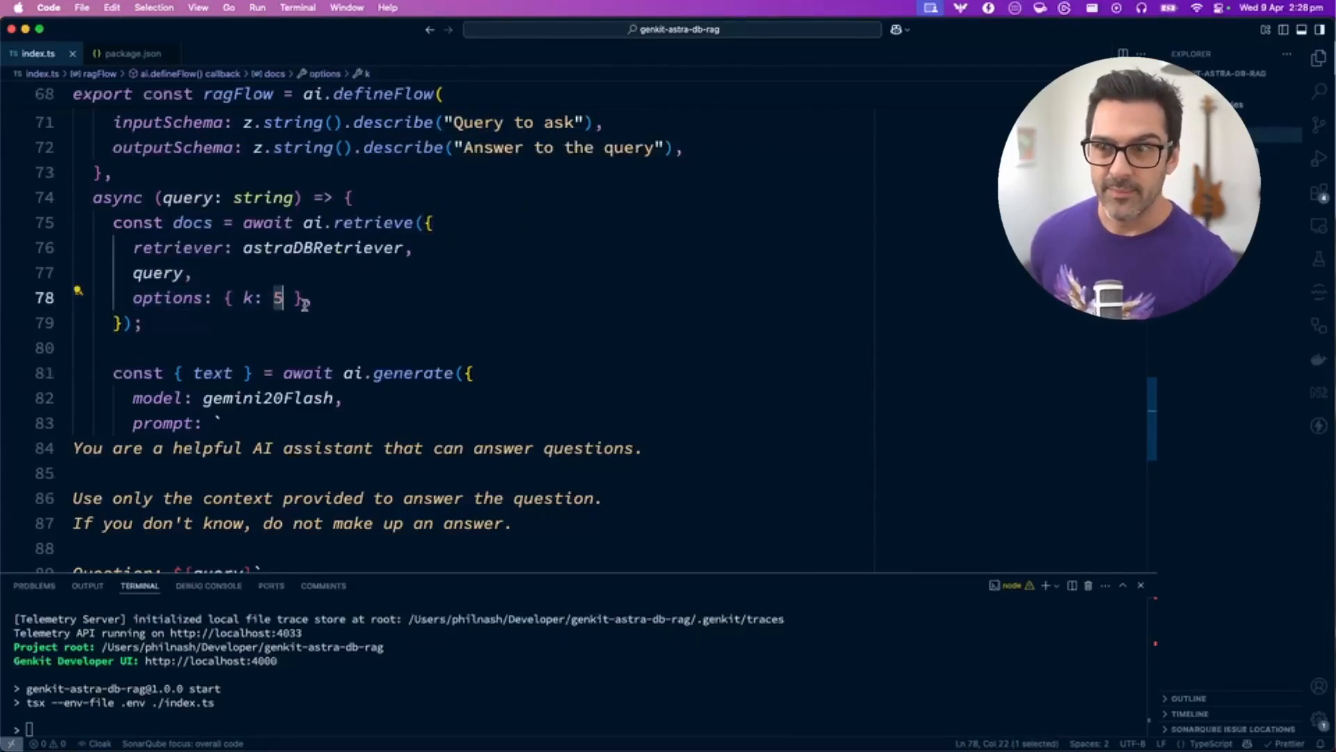
{"action": "type", "text": ","}
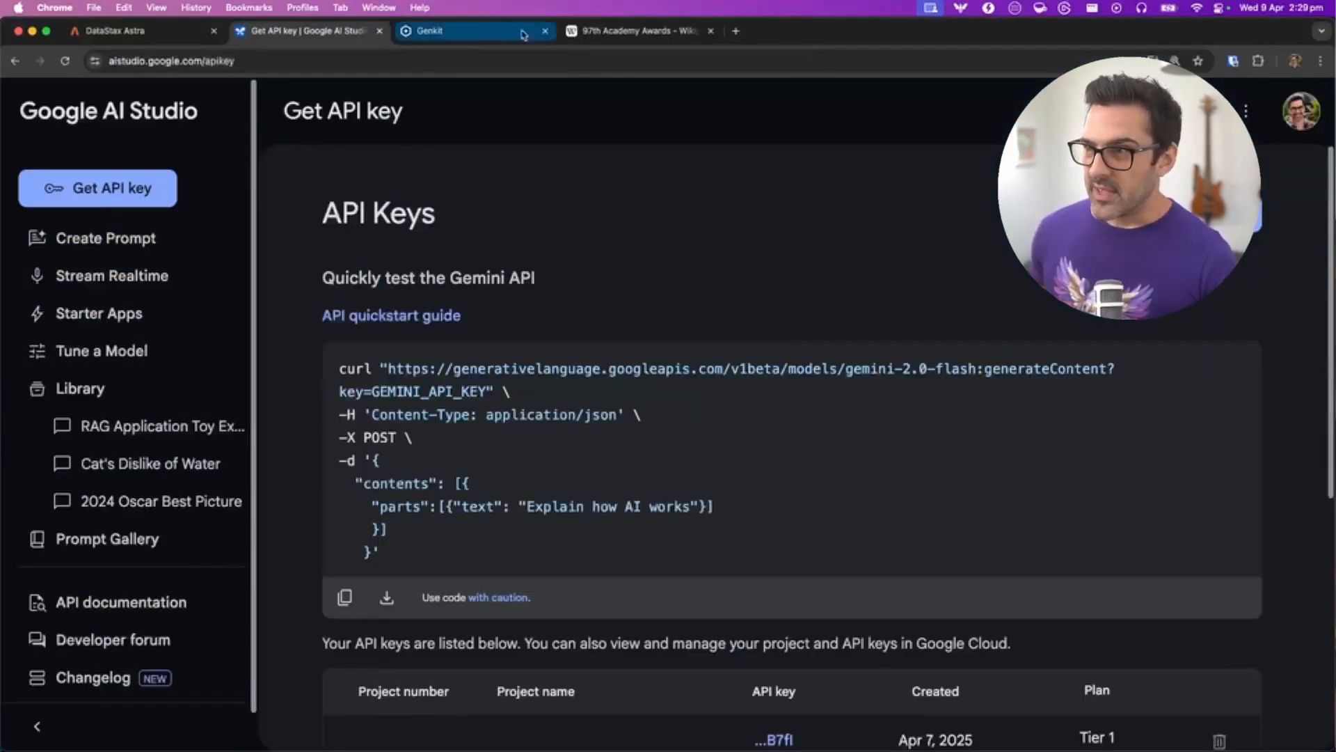
- Review the Welcome page's flows, indexers and retrievers at localhost:4000 and enter the rag flow
{"action": "left_click", "coordinate": [473, 30]}
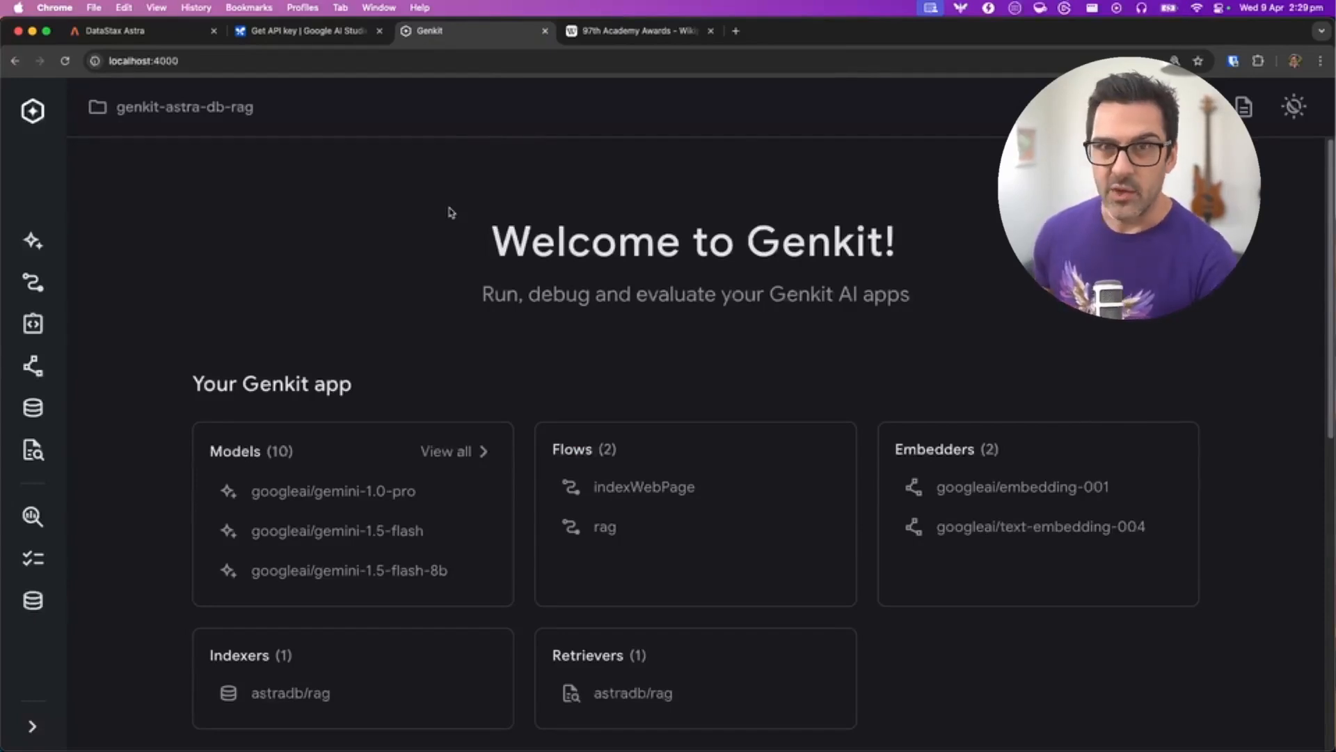
{"action": "mouse_move", "coordinate": [432, 218]}
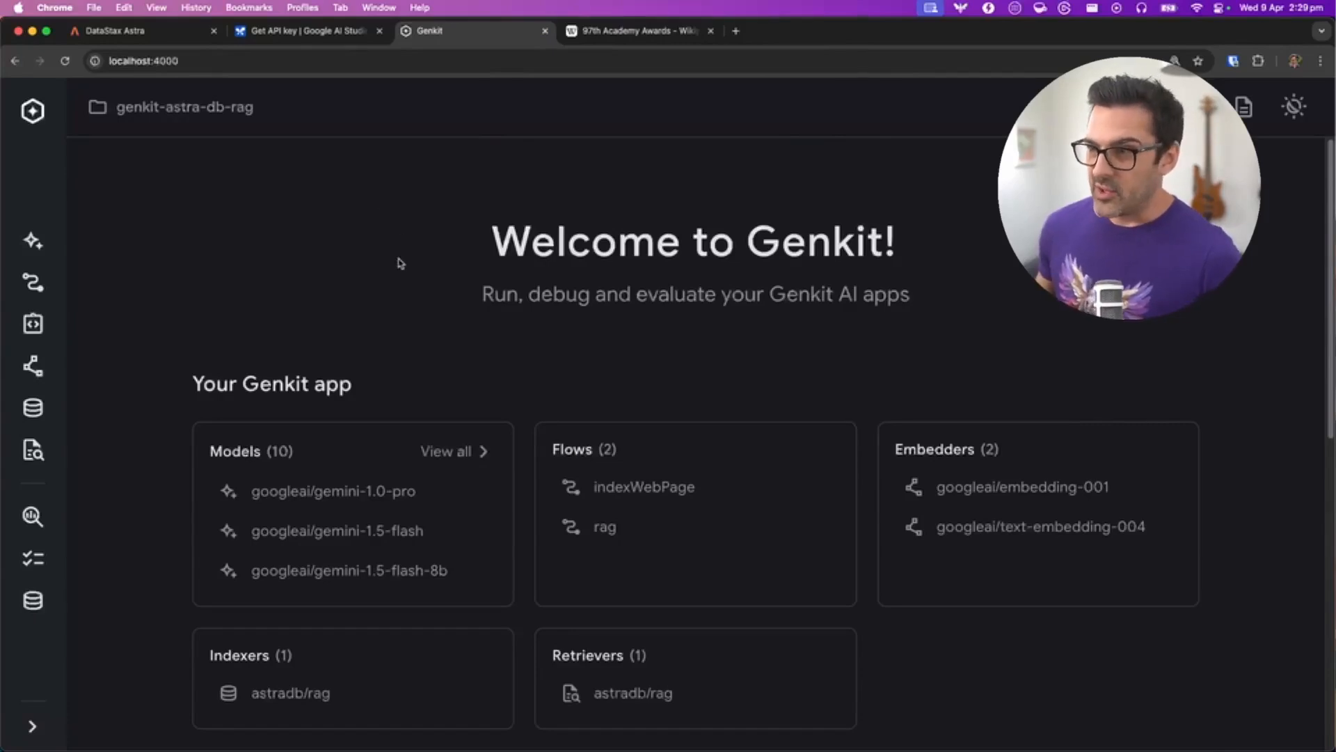
{"action": "scroll", "scroll_direction": "down", "scroll_amount": 3}
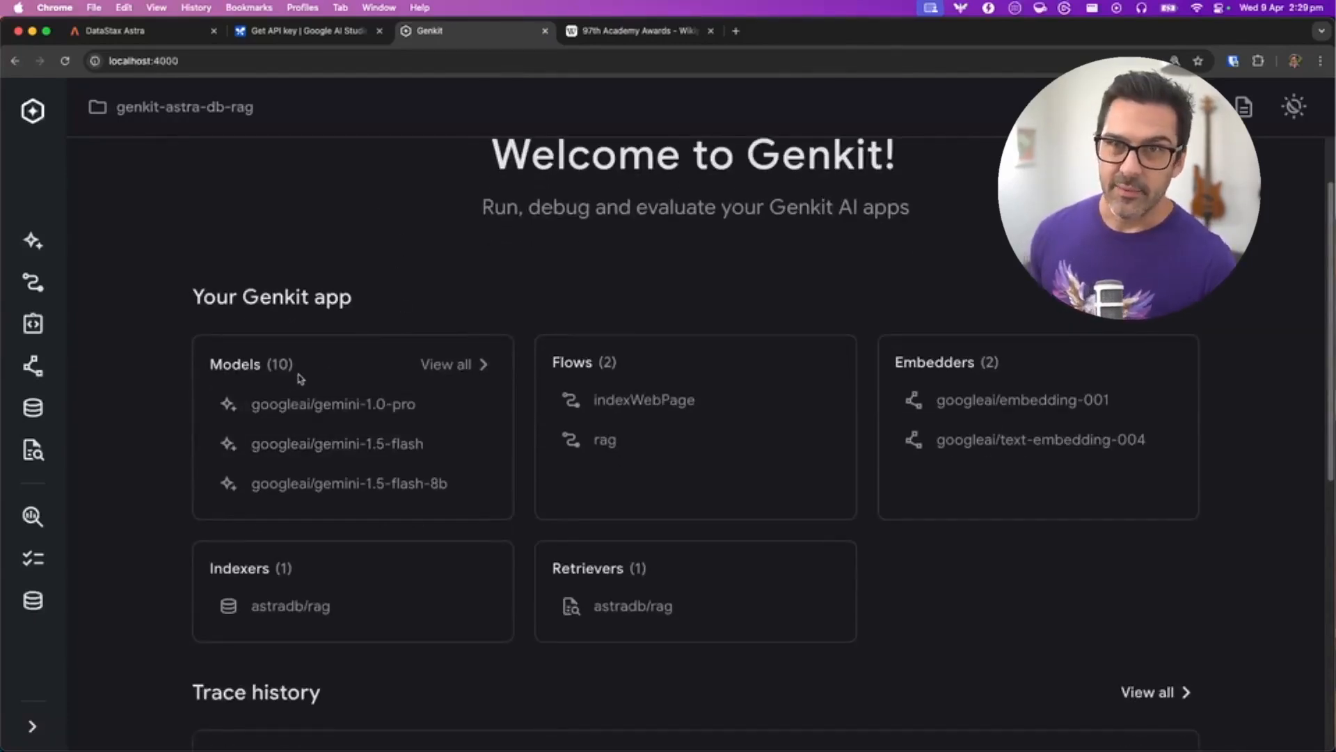
{"action": "mouse_move", "coordinate": [1022, 439]}
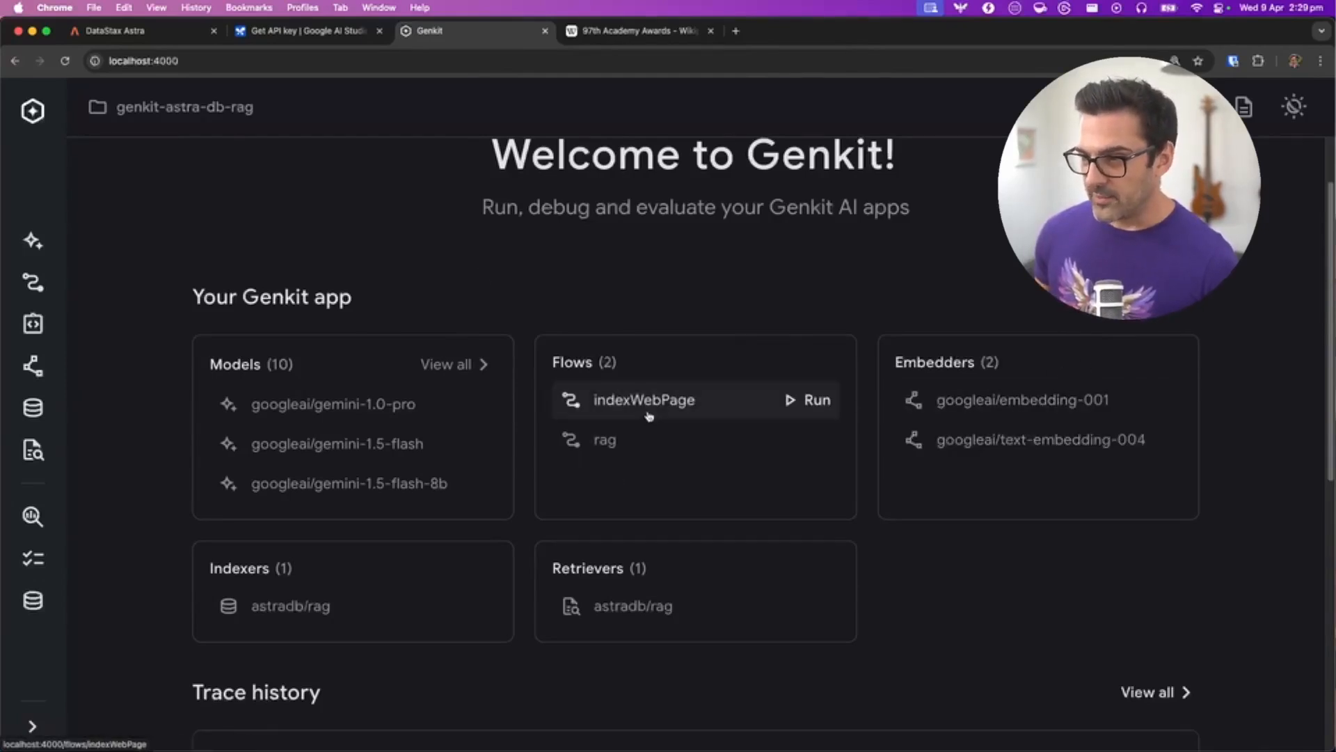
{"action": "mouse_move", "coordinate": [630, 605]}
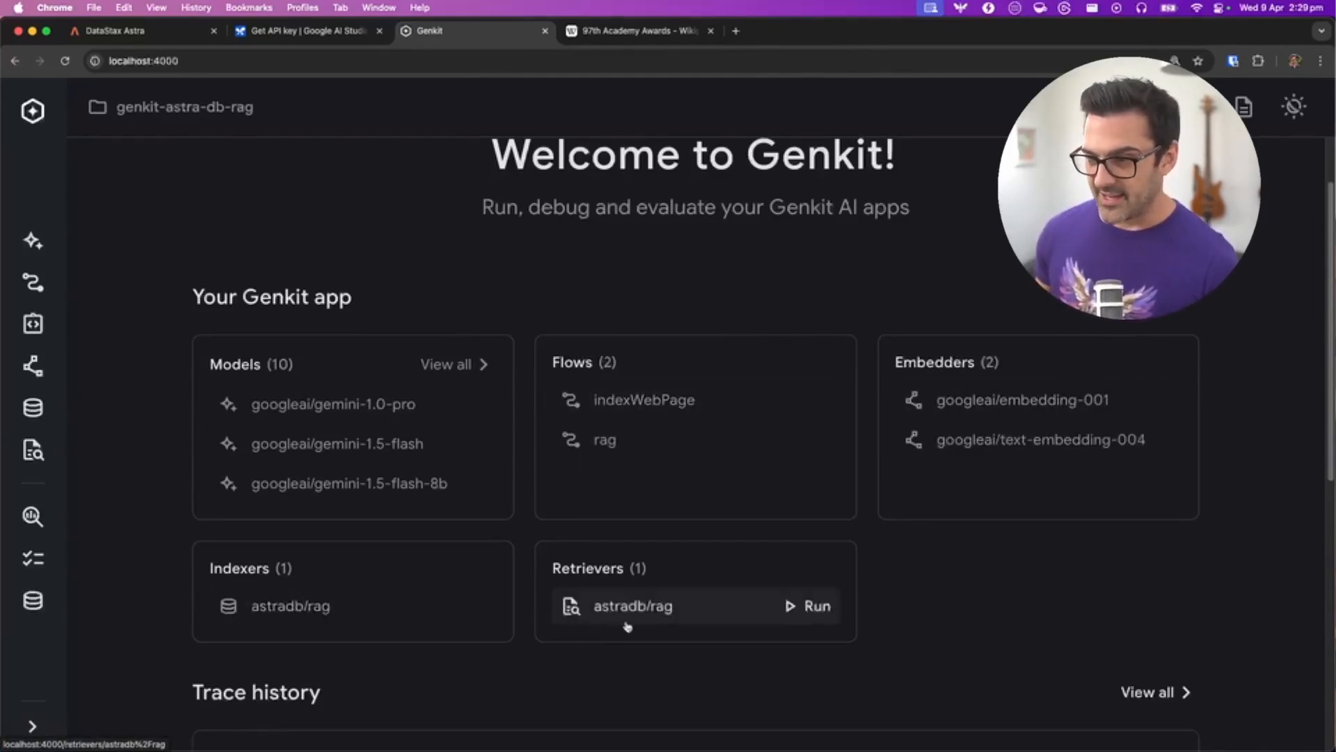
{"action": "left_click", "coordinate": [605, 439]}
{"action": "type", "text": "\"Which film won best "}
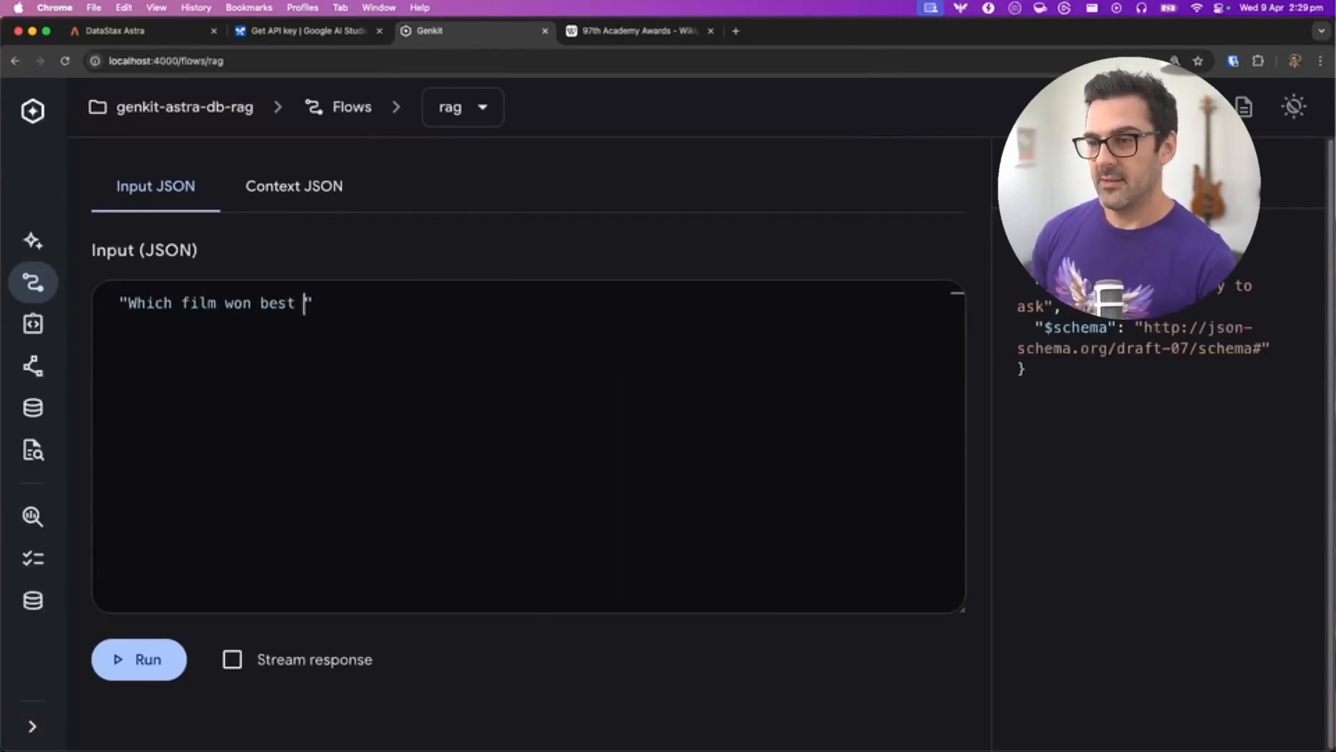
- Run the rag flow asking which film won best picture at the Oscar, then go back to the Flows list
{"action": "type", "text": "picture at"}
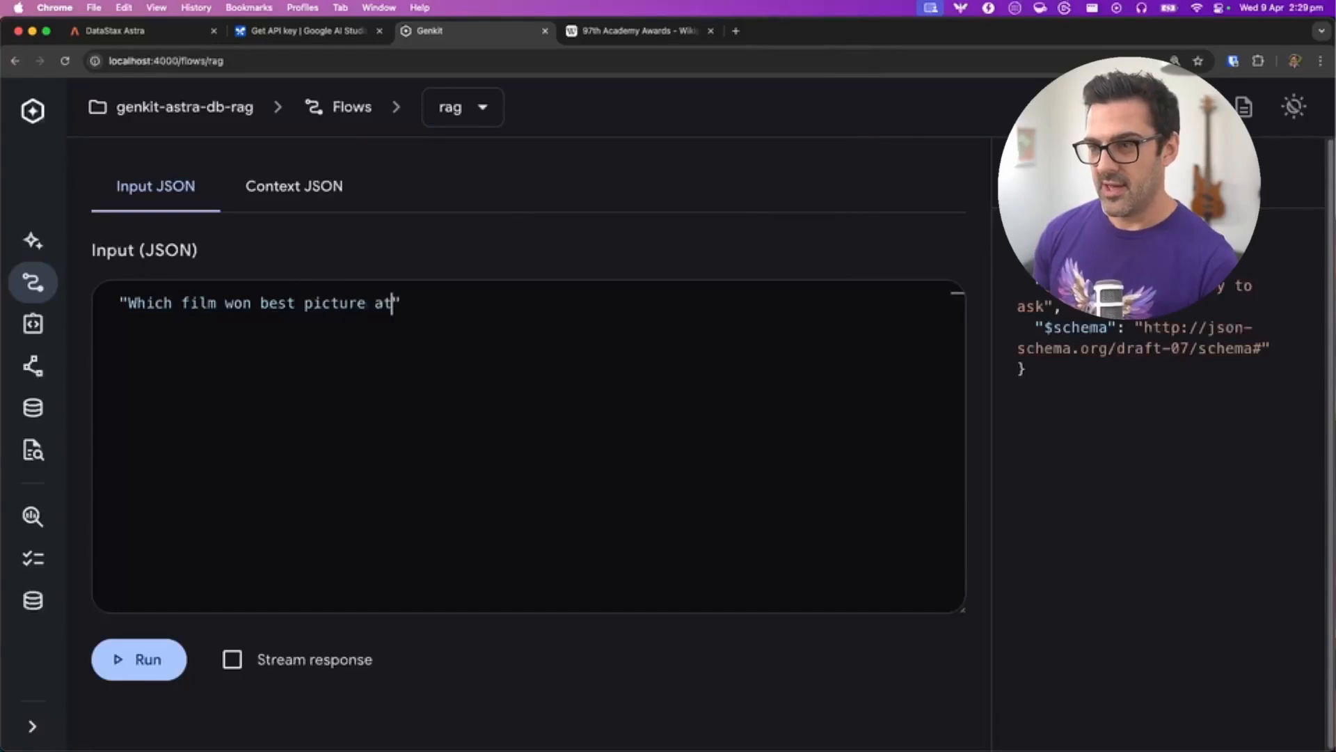
{"action": "type", "text": "the Oscars in 2025?"}
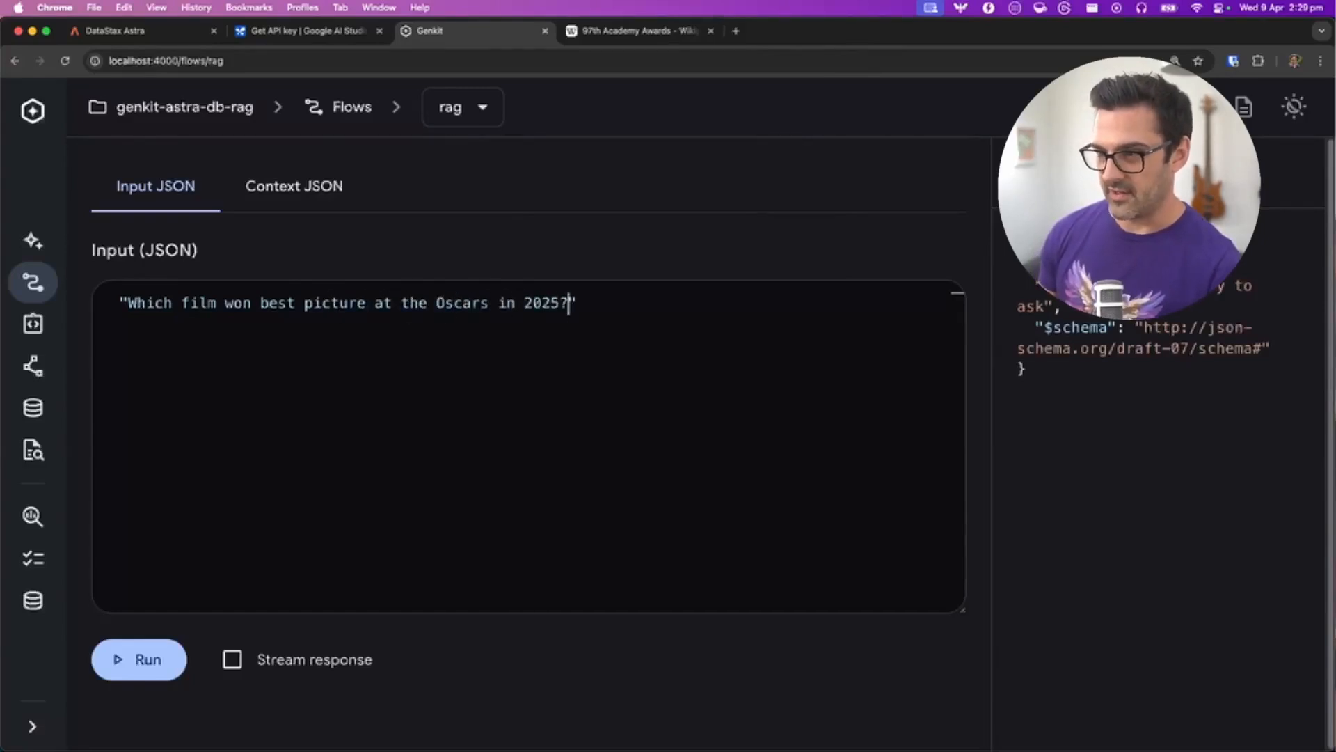
{"action": "left_click", "coordinate": [138, 659]}
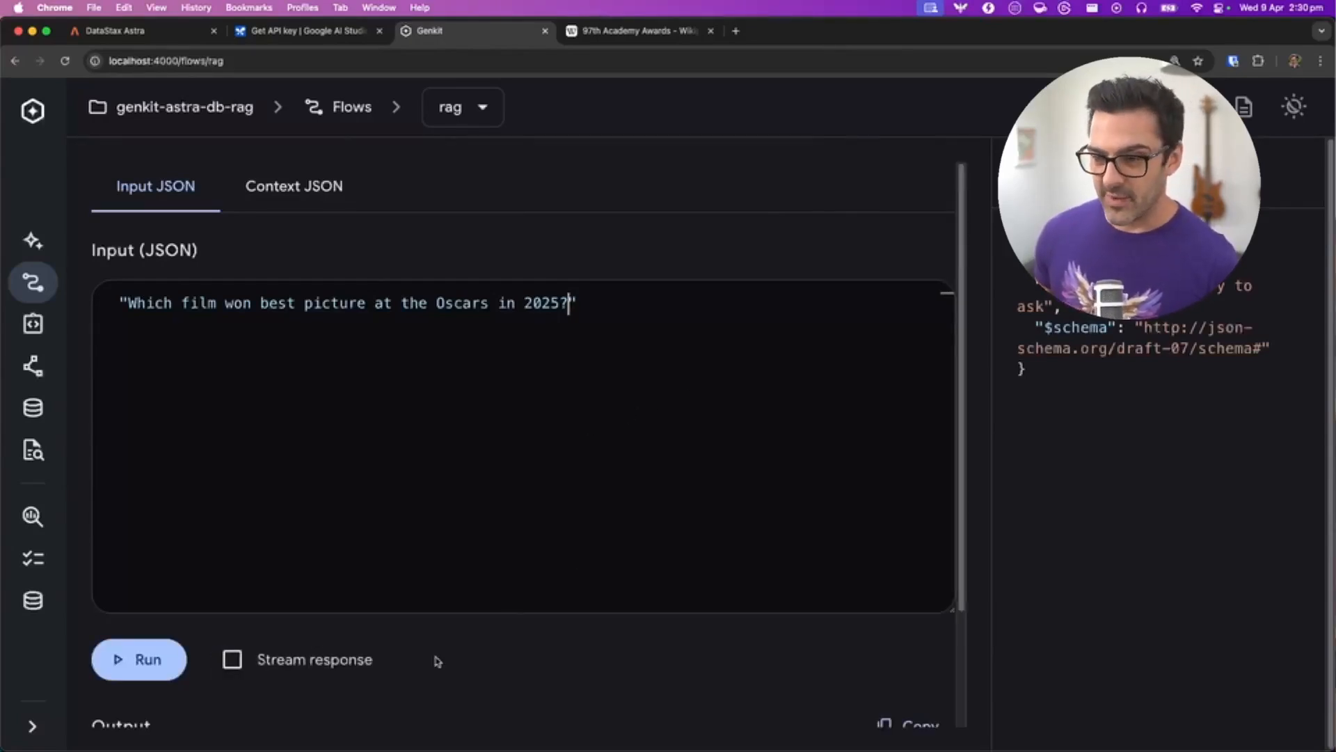
{"action": "left_click", "coordinate": [138, 659]}
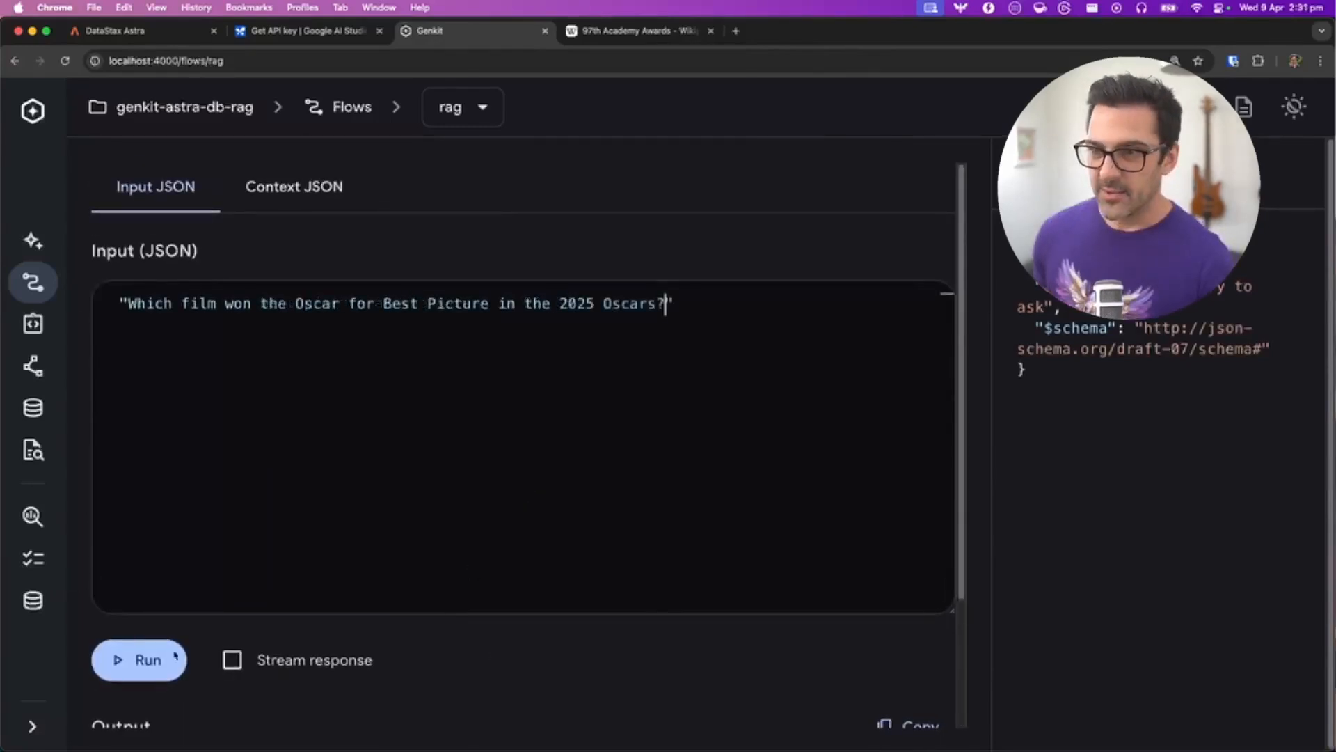
{"action": "left_click", "coordinate": [351, 106]}
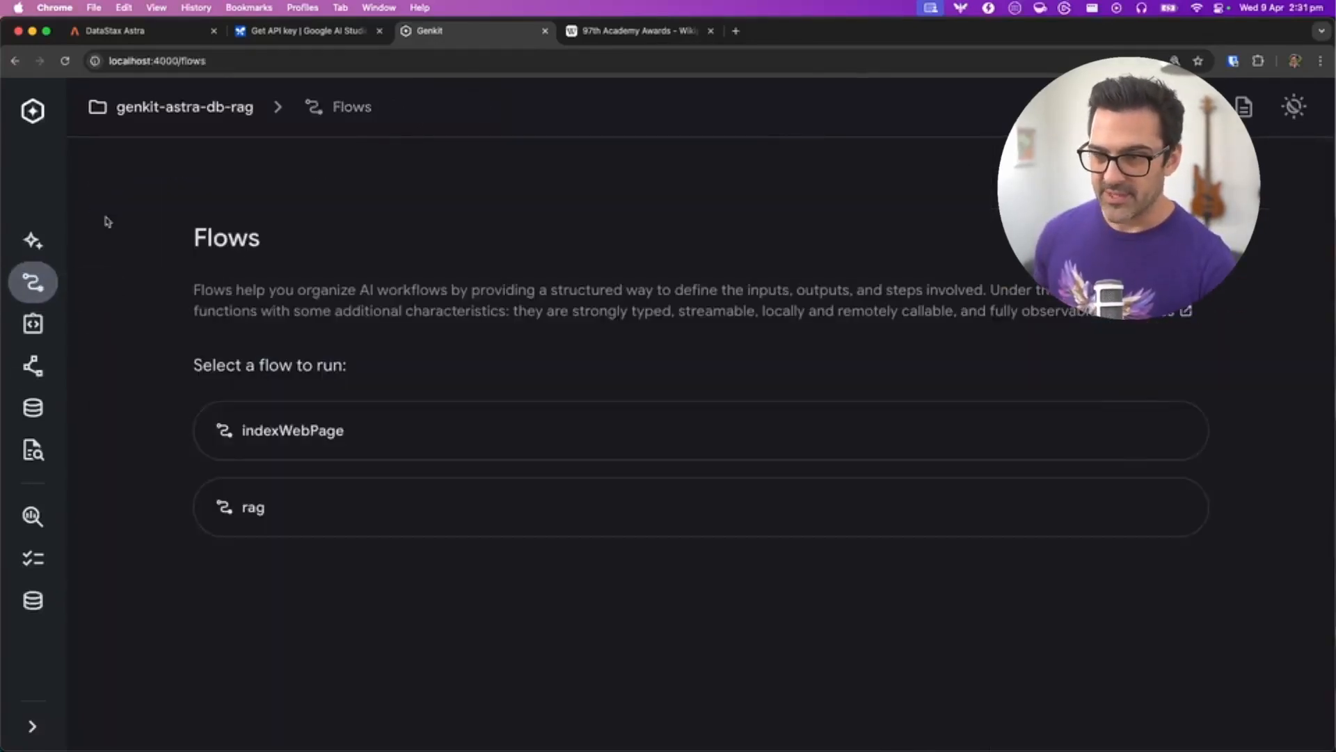
- Run indexWebPage with the 97th Academy Awards Wikipedia URL copied from the other browser tab
{"action": "left_click", "coordinate": [292, 429]}
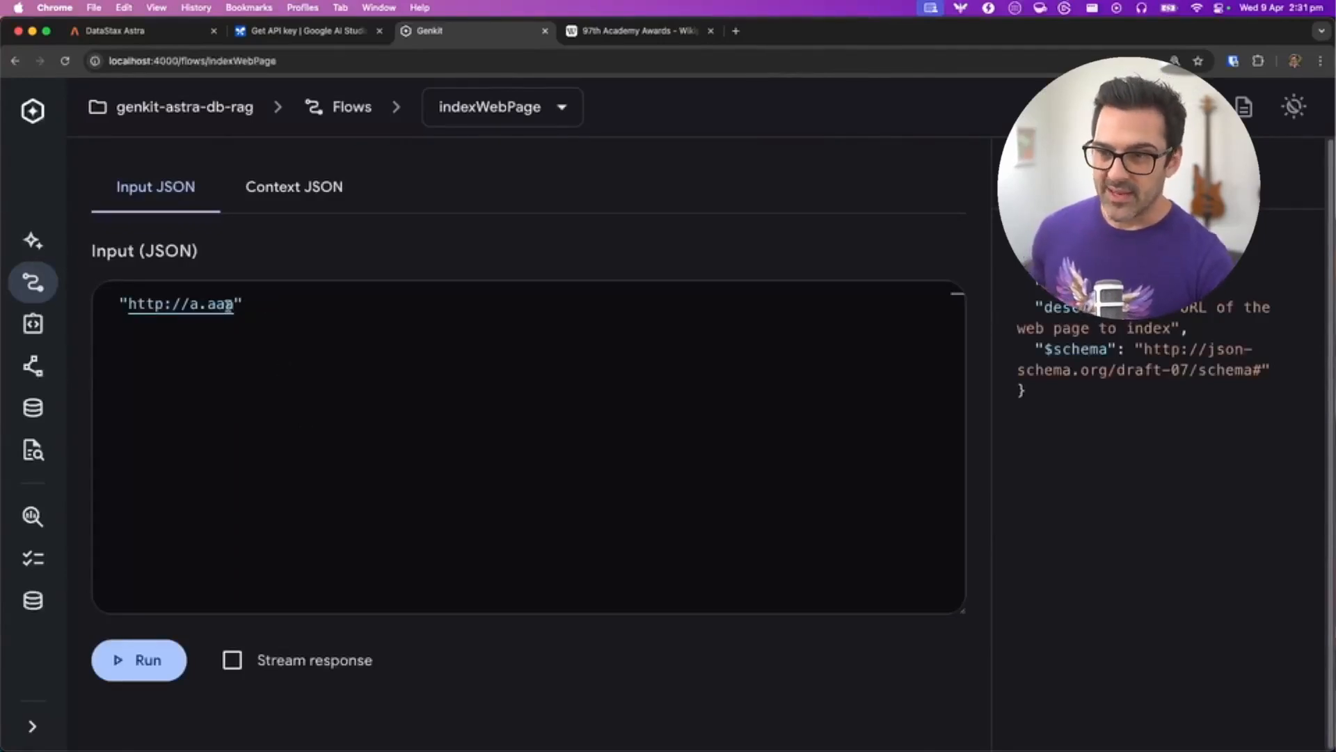
{"action": "left_click", "coordinate": [634, 31]}
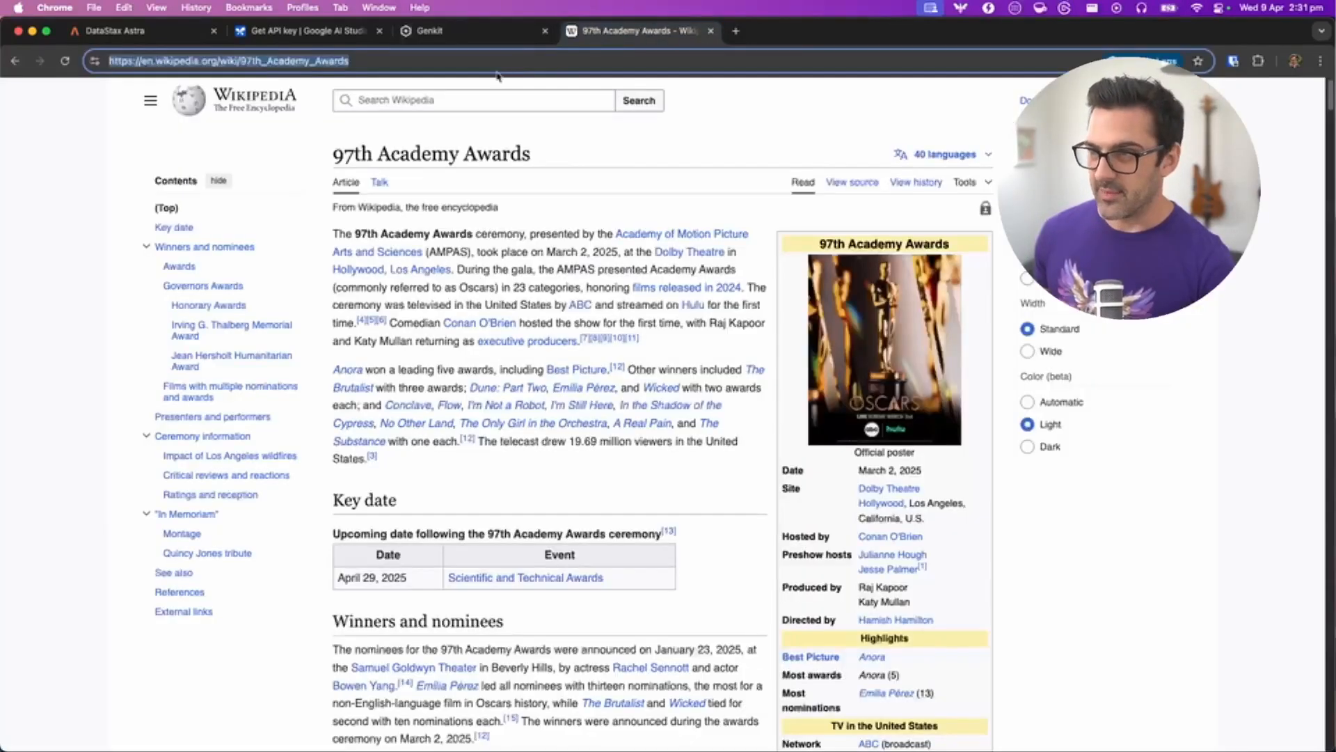
{"action": "left_click", "coordinate": [471, 31]}
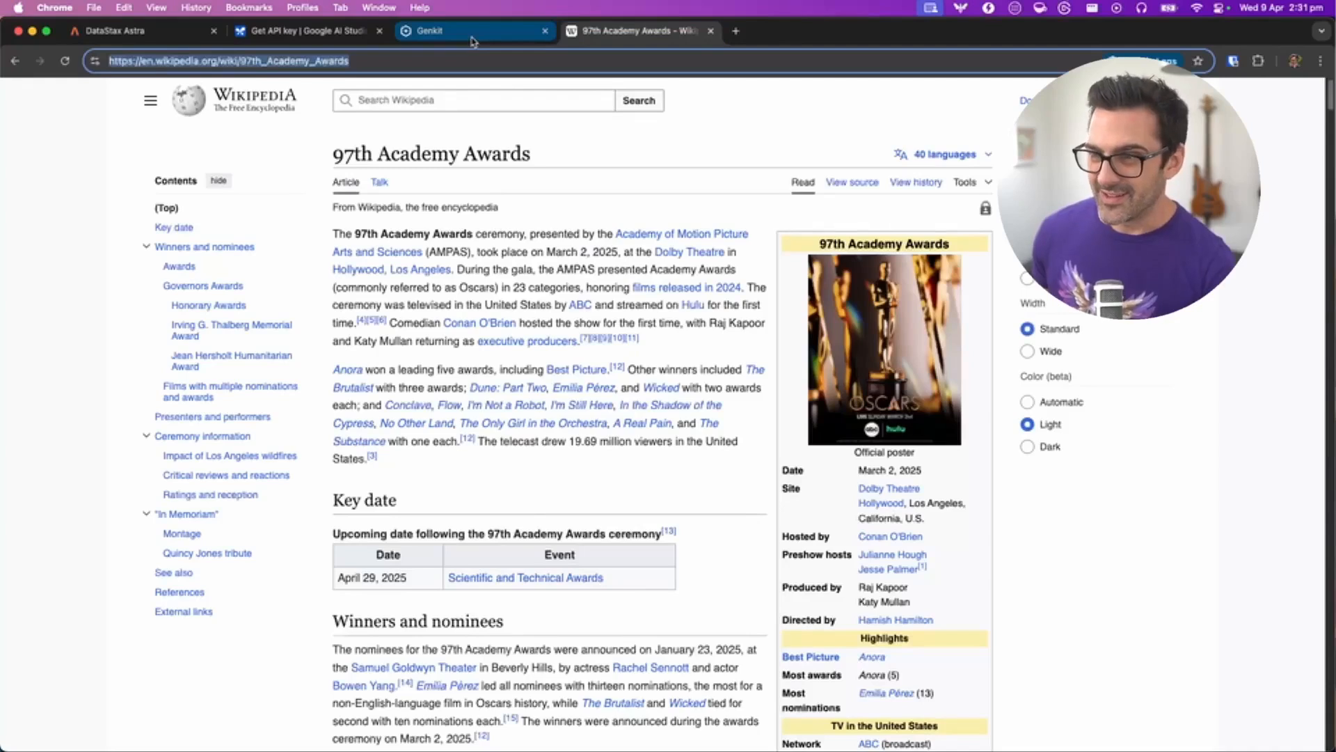
{"action": "left_click", "coordinate": [471, 31]}
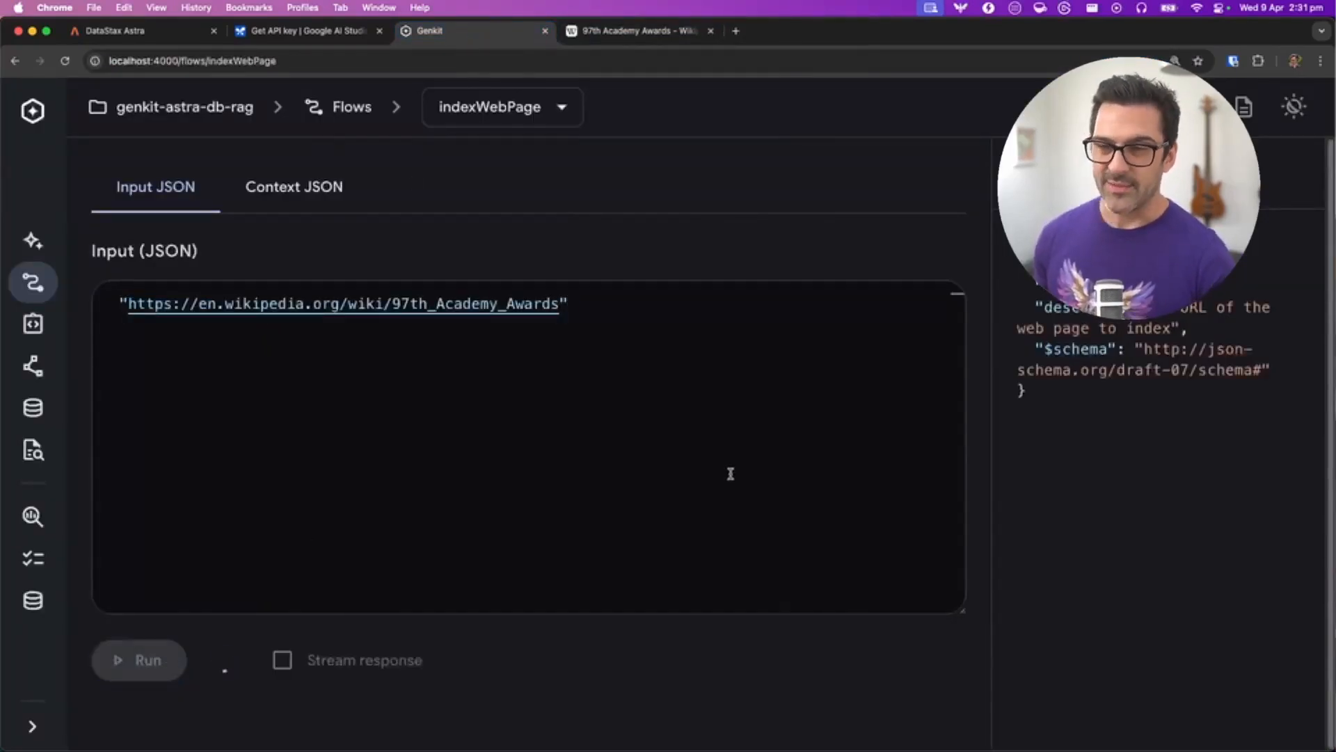
{"action": "left_click", "coordinate": [138, 660]}
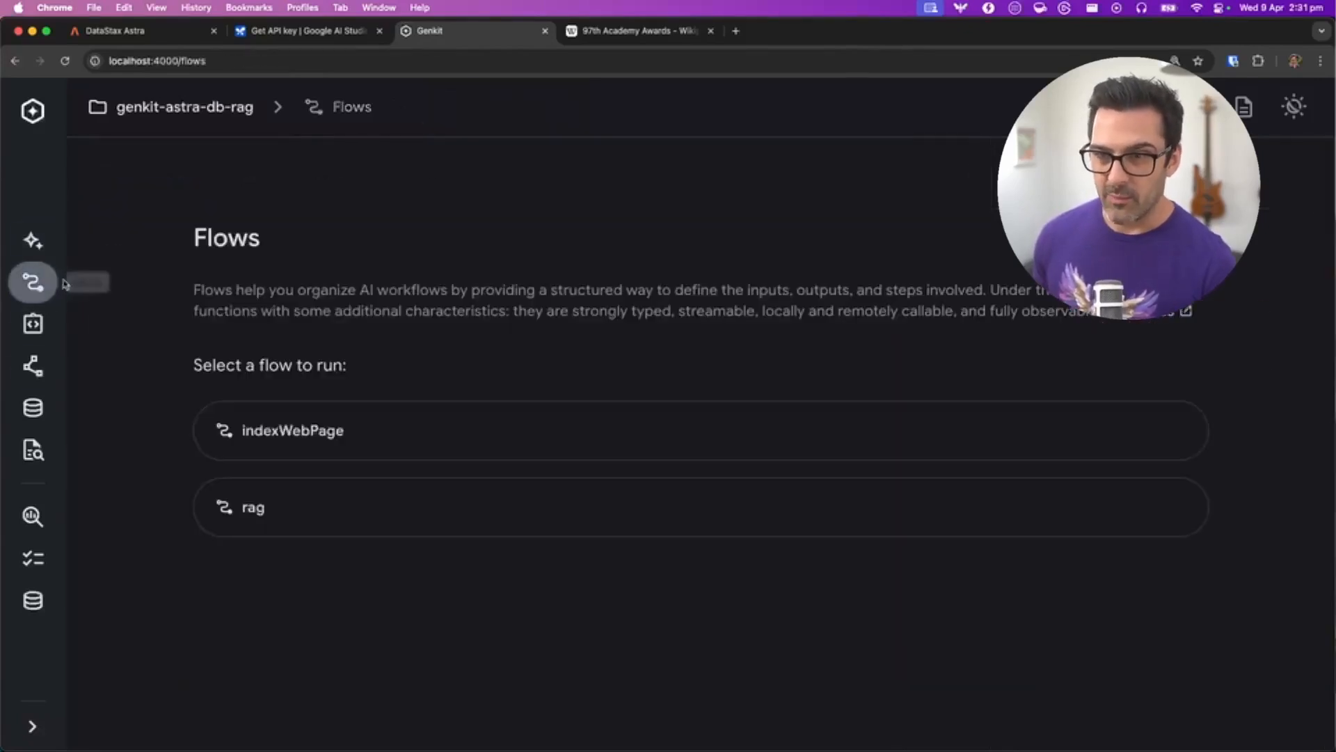
- Run the rag flow with 'Which film won the 2025 Oscar for best picture' and get the answer Anora
{"action": "left_click", "coordinate": [252, 506]}
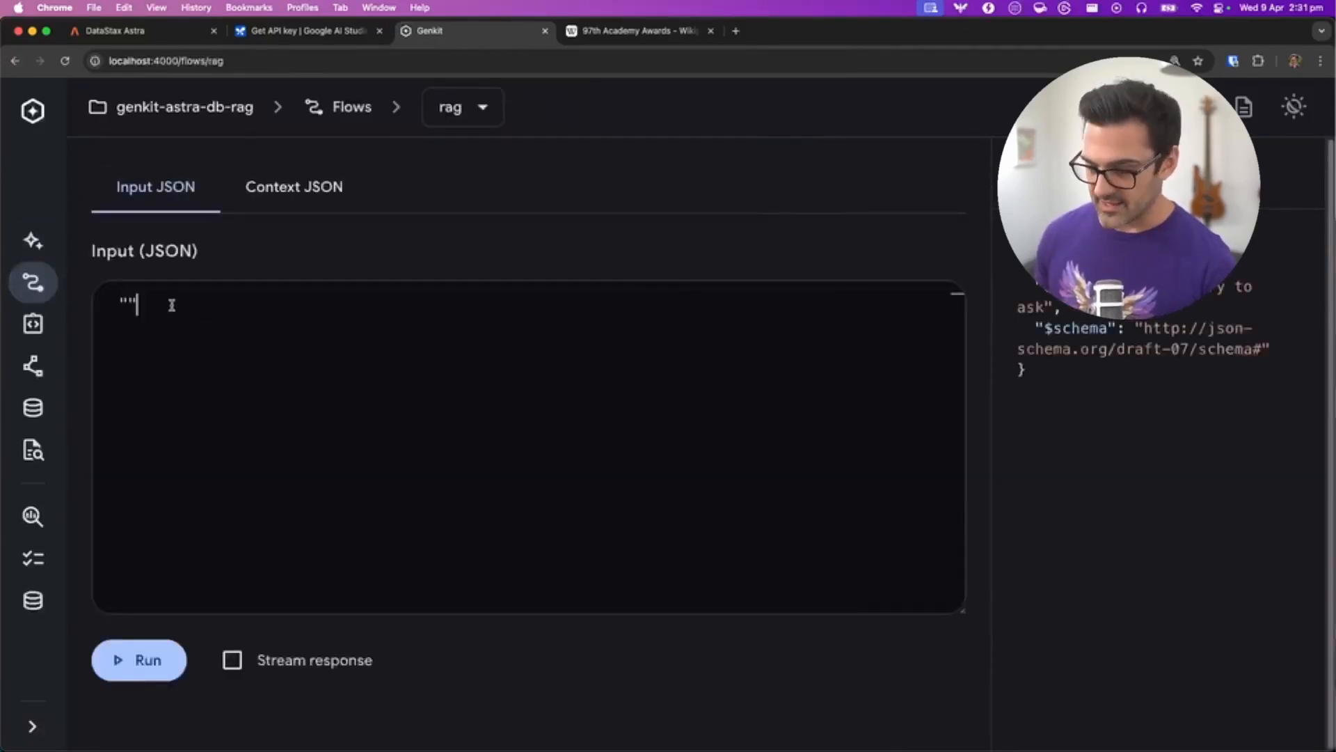
{"action": "type", "text": "Which"}
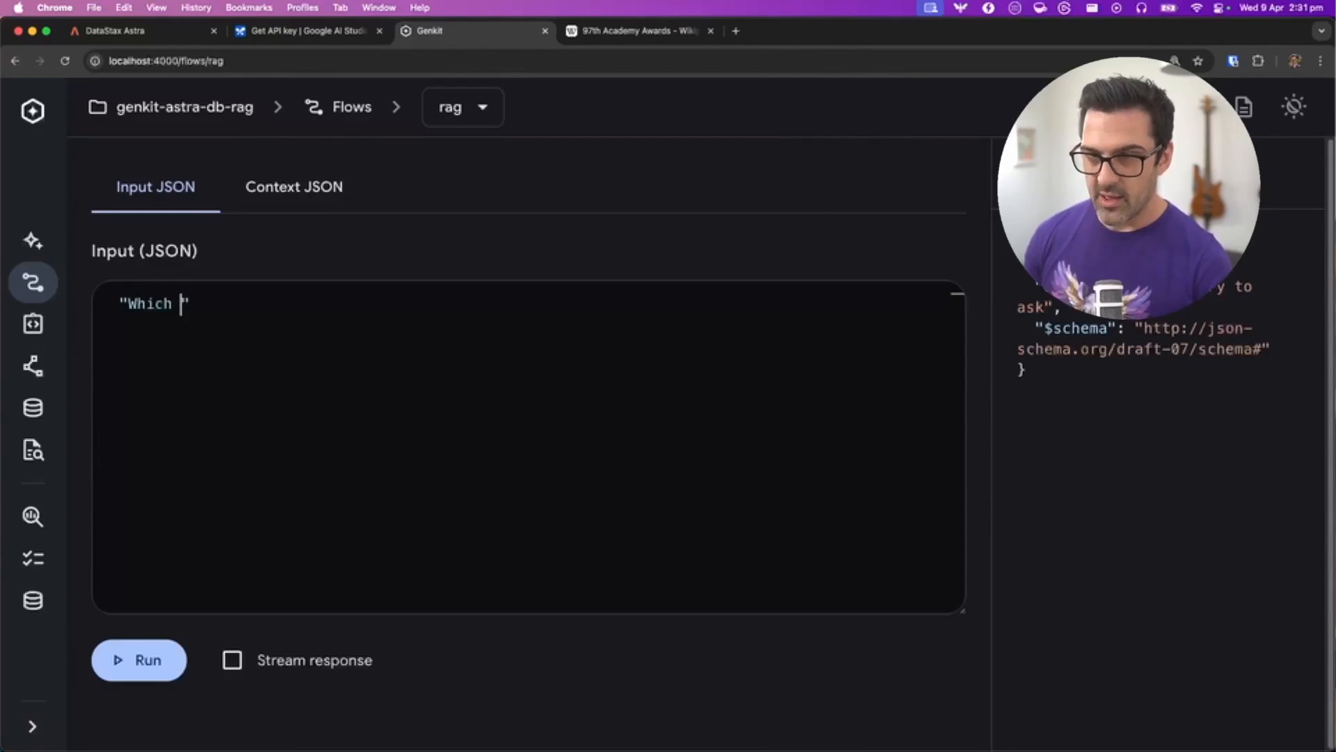
{"action": "type", "text": "film won the 2025 Oscar for best picture?"}
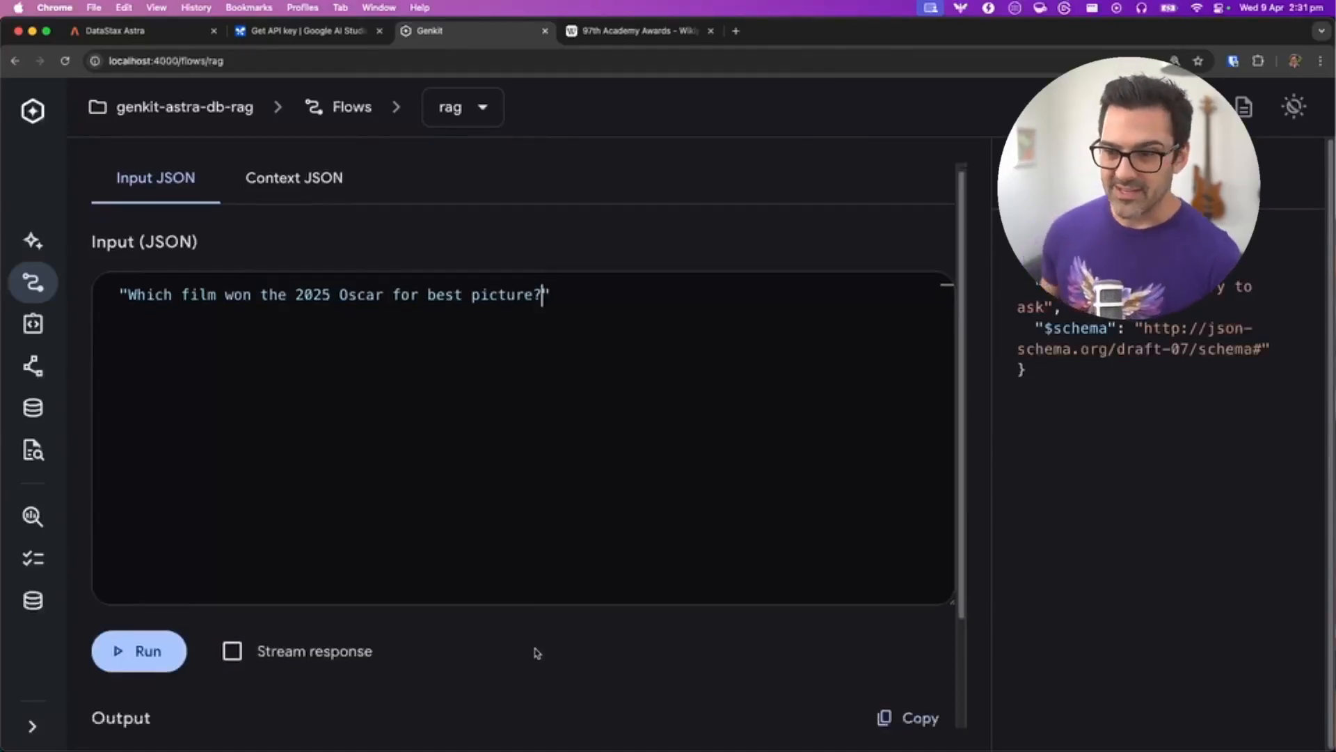
{"action": "left_click", "coordinate": [138, 650]}
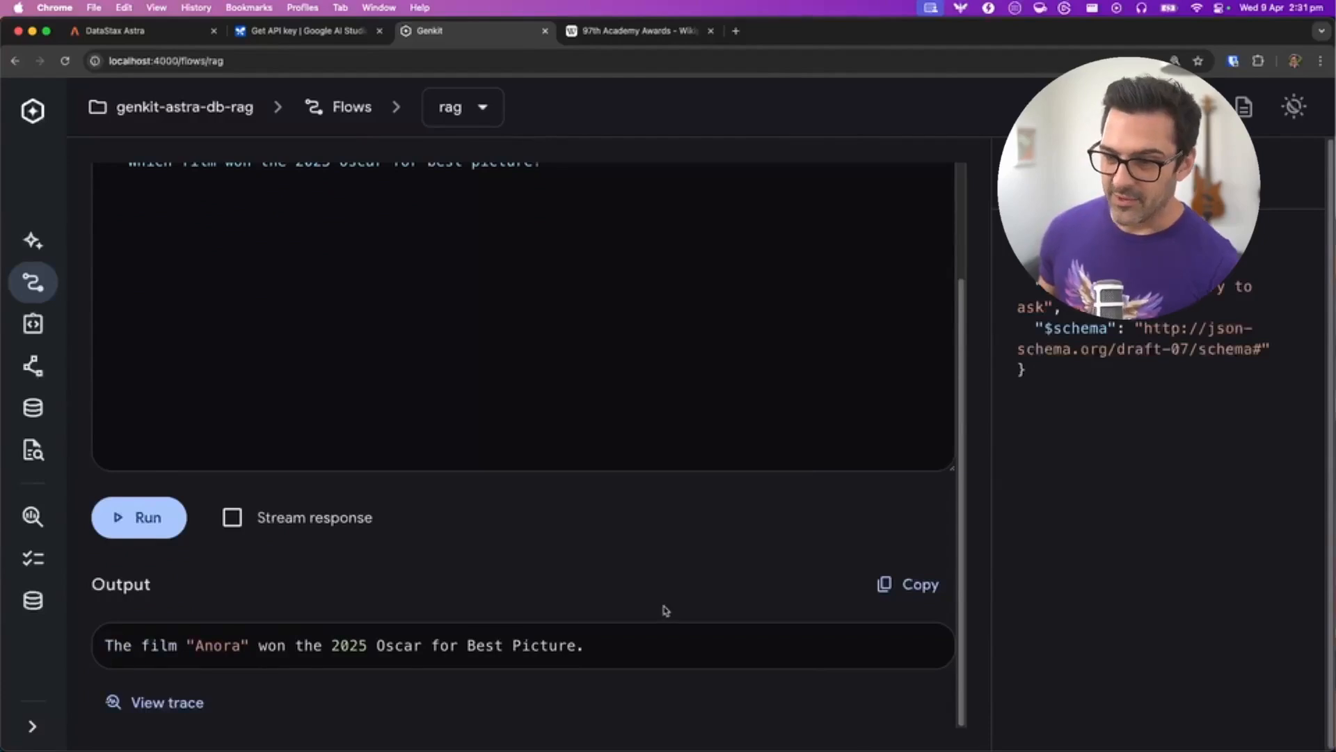
{"action": "mouse_move", "coordinate": [652, 654]}
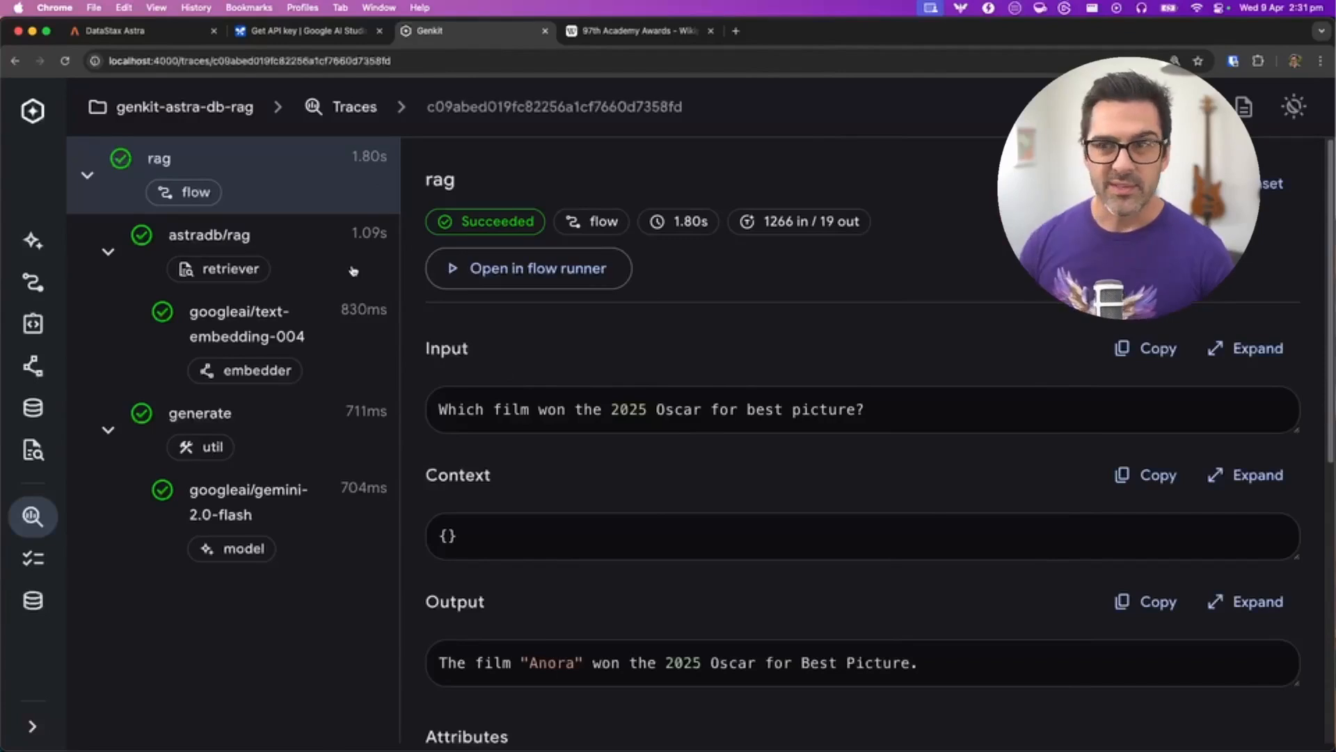
- Inspect the astradb/rag retriever's returned documents and the generate step's Anora answer in the trace
{"action": "scroll", "scroll_direction": "down", "scroll_amount": 3}
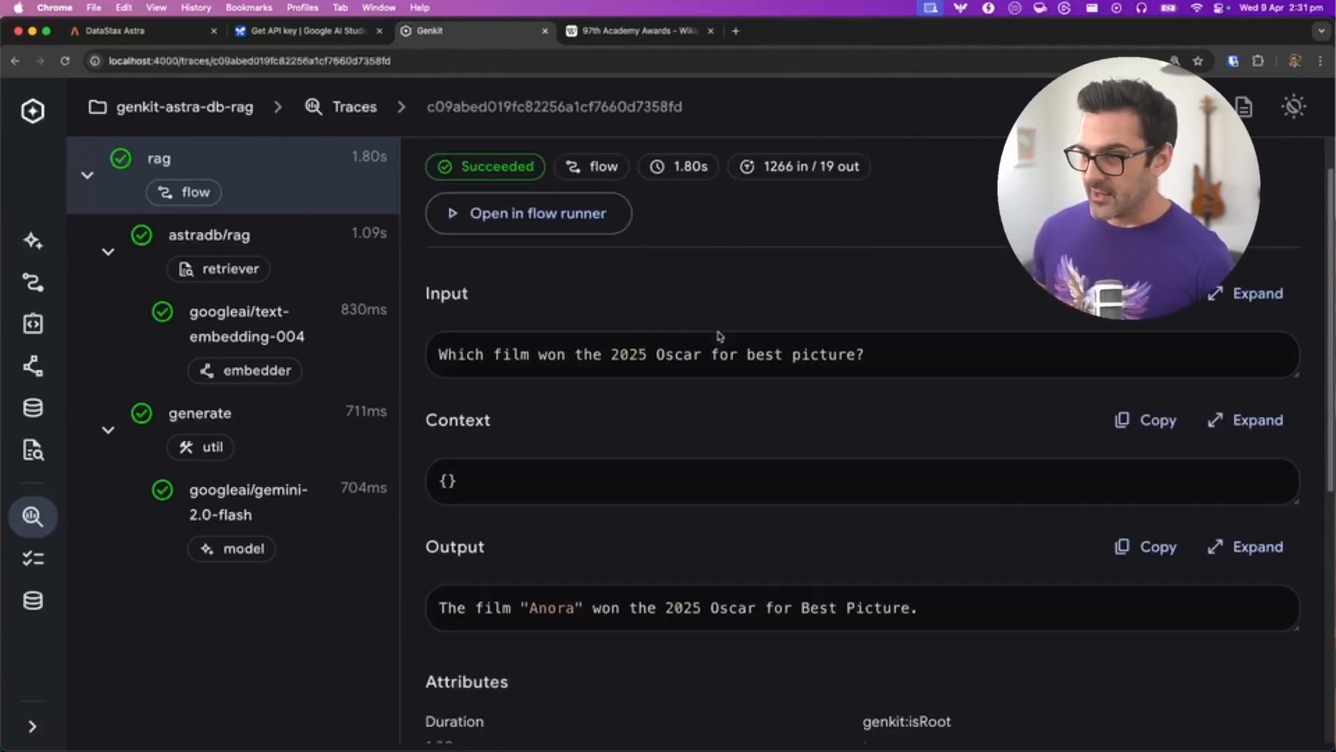
{"action": "scroll", "scroll_direction": "down", "scroll_amount": 3}
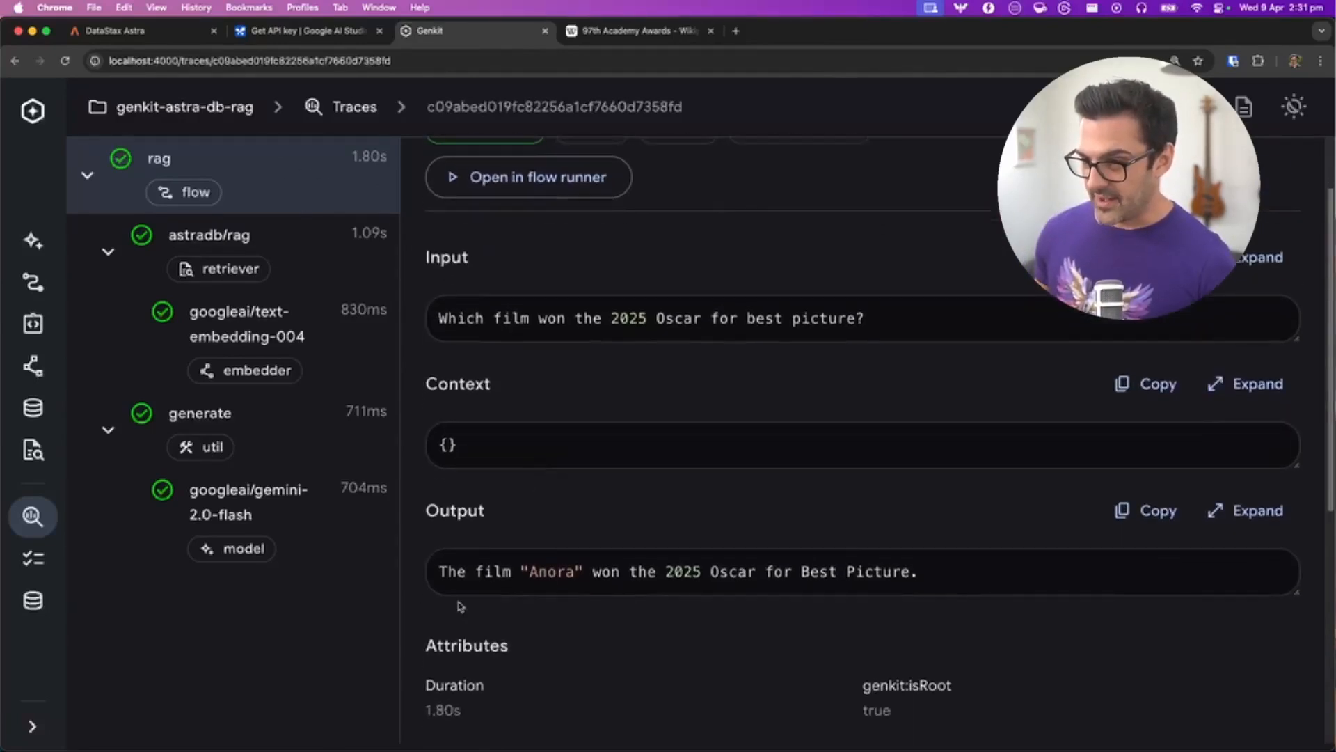
{"action": "scroll", "scroll_direction": "down", "scroll_amount": 3}
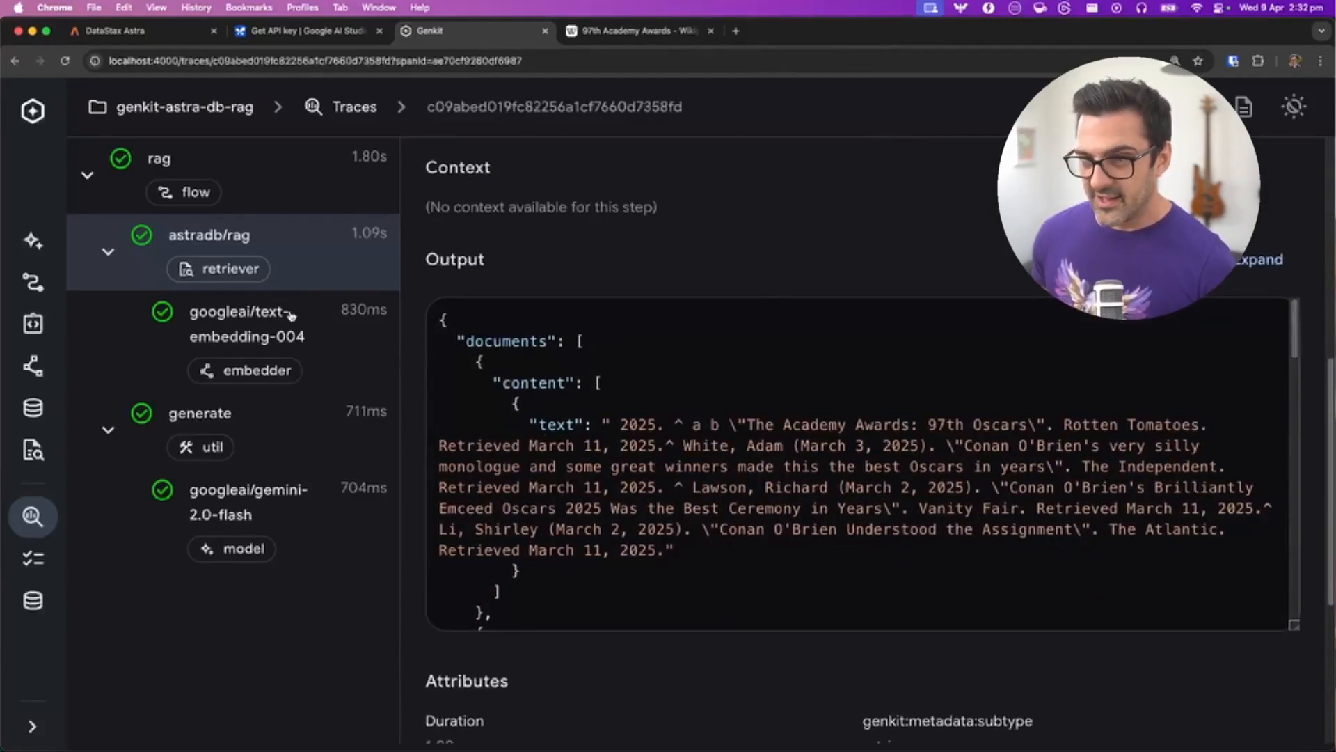
{"action": "left_click", "coordinate": [246, 323]}
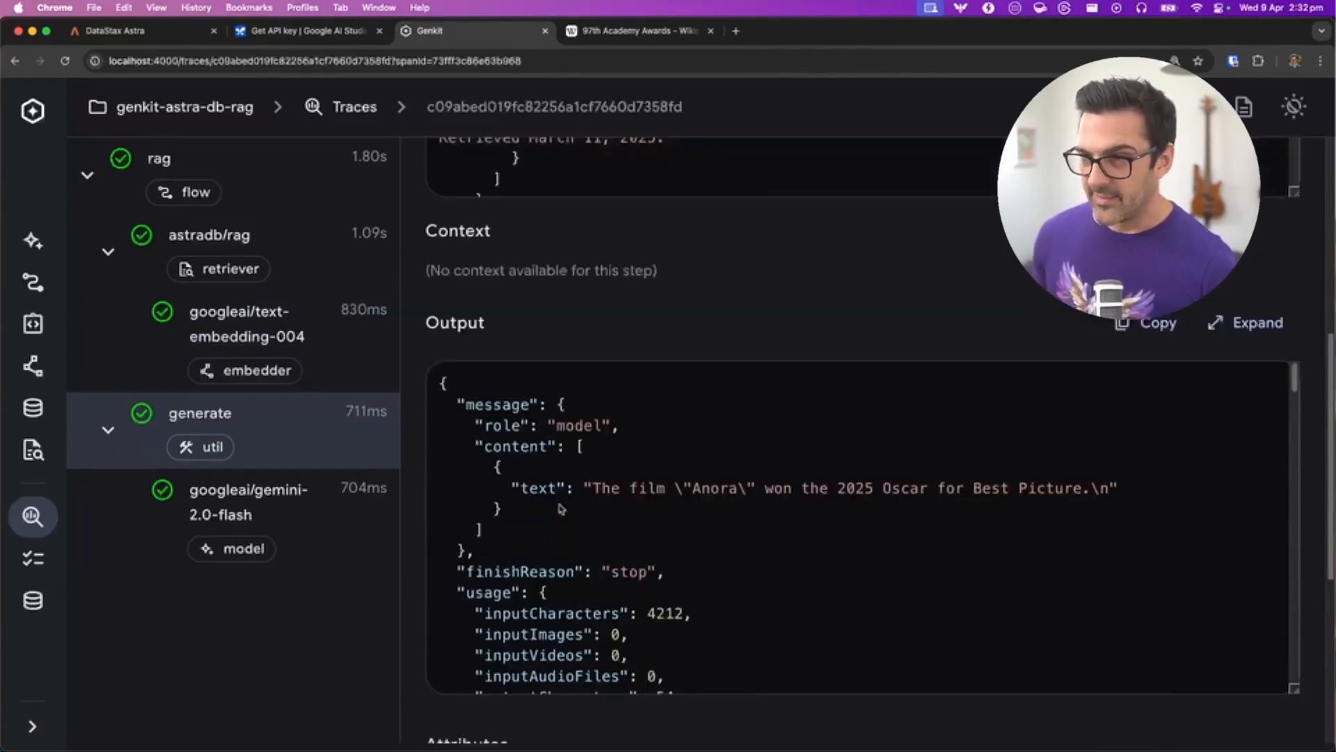
{"action": "left_click", "coordinate": [183, 159]}
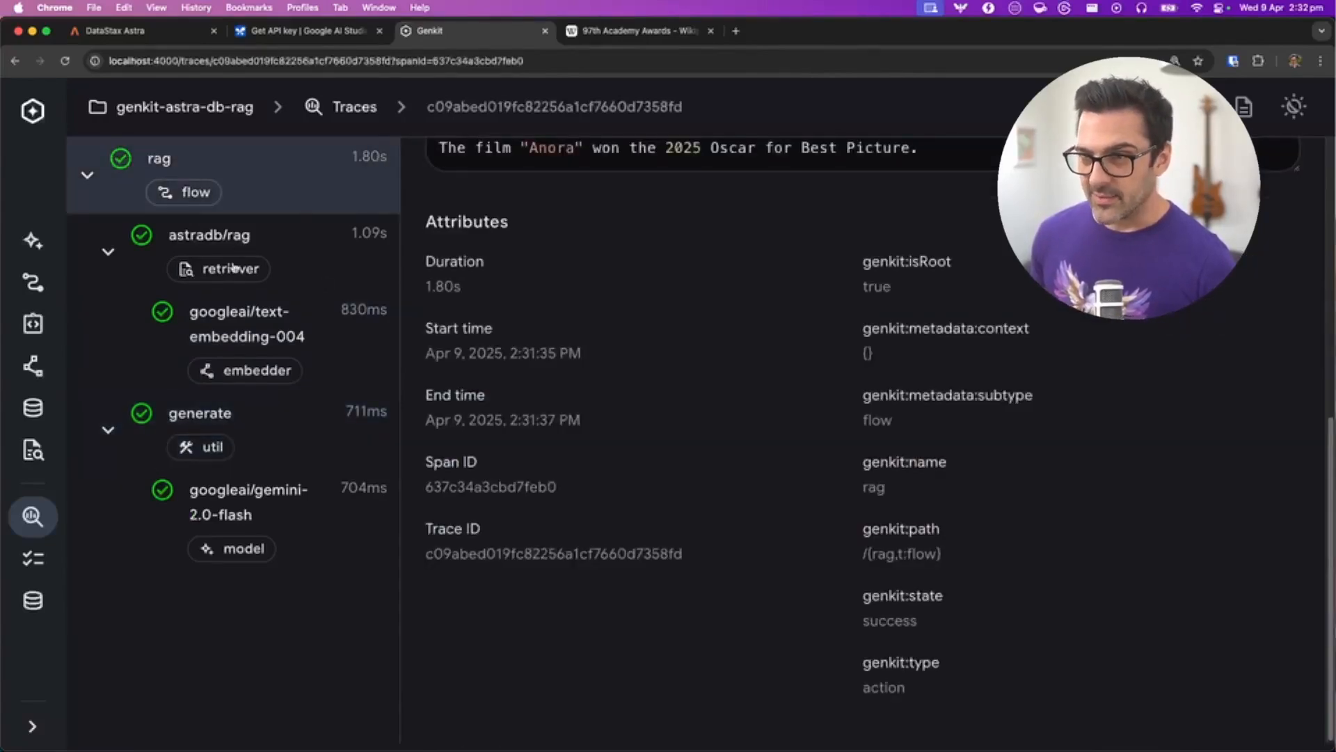